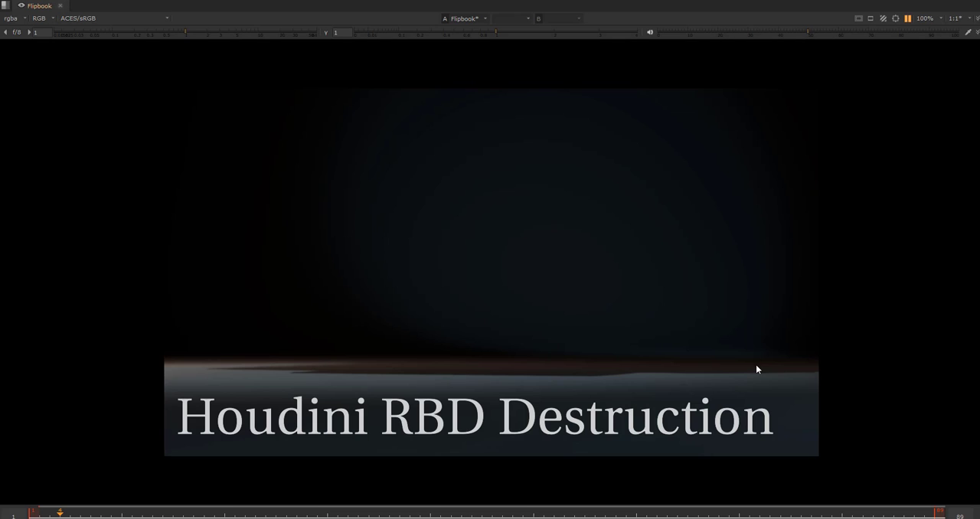
mouse_move(677, 359)
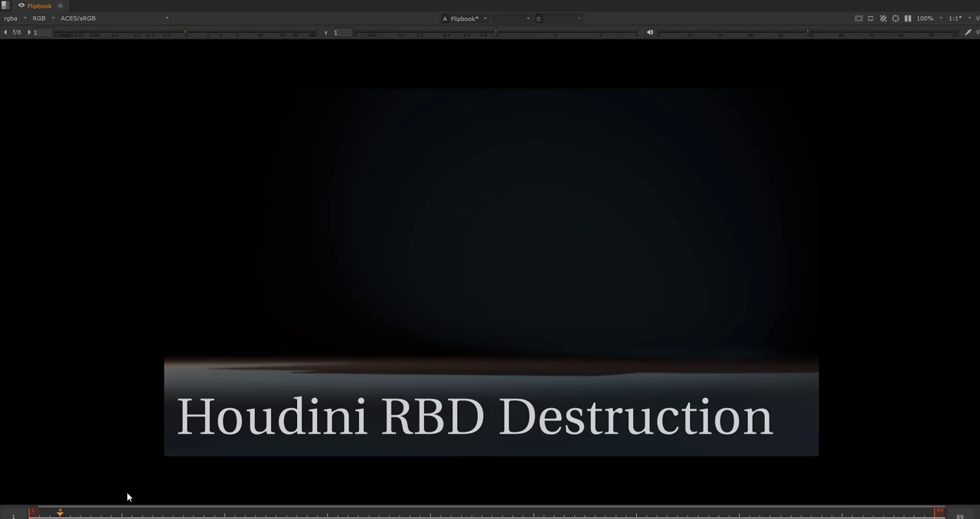
mouse_move(363, 395)
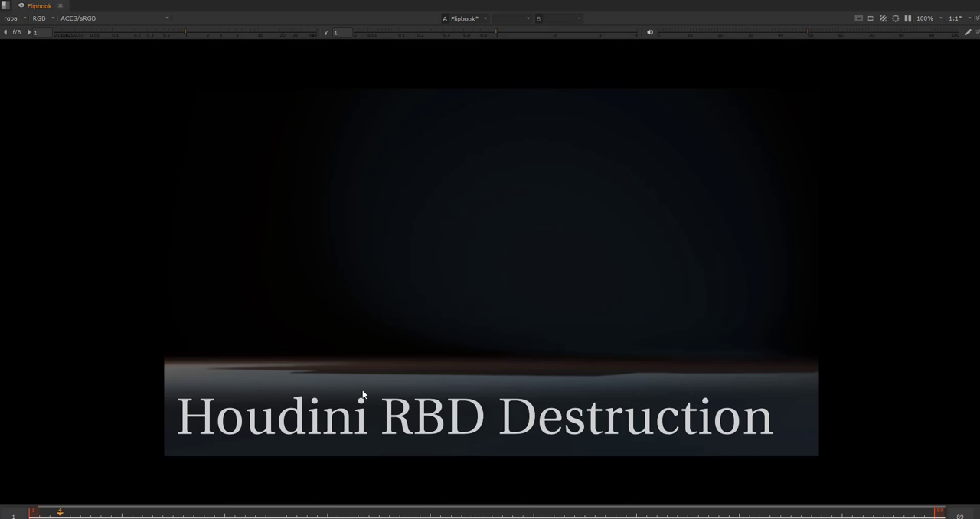
mouse_move(557, 13)
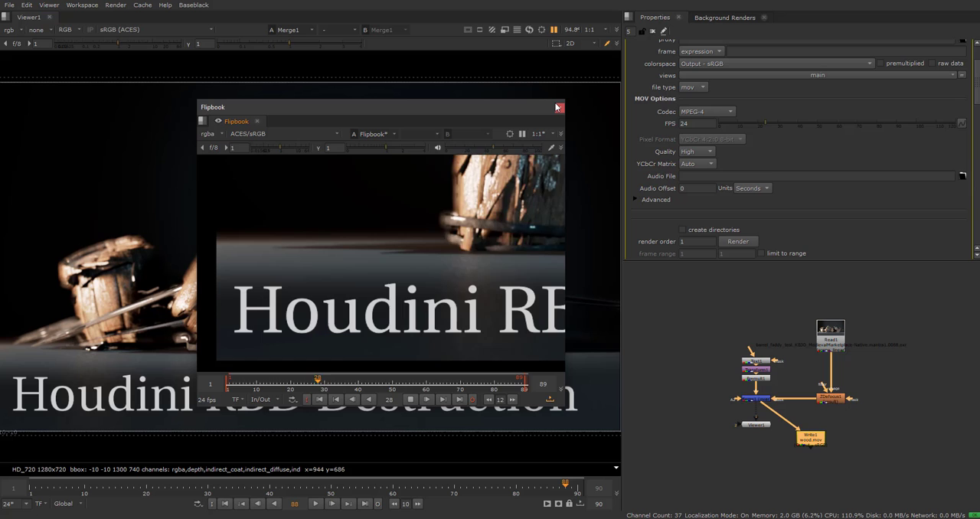
Close the composite playback and return to the Houdini barrel network.
left_click(558, 108)
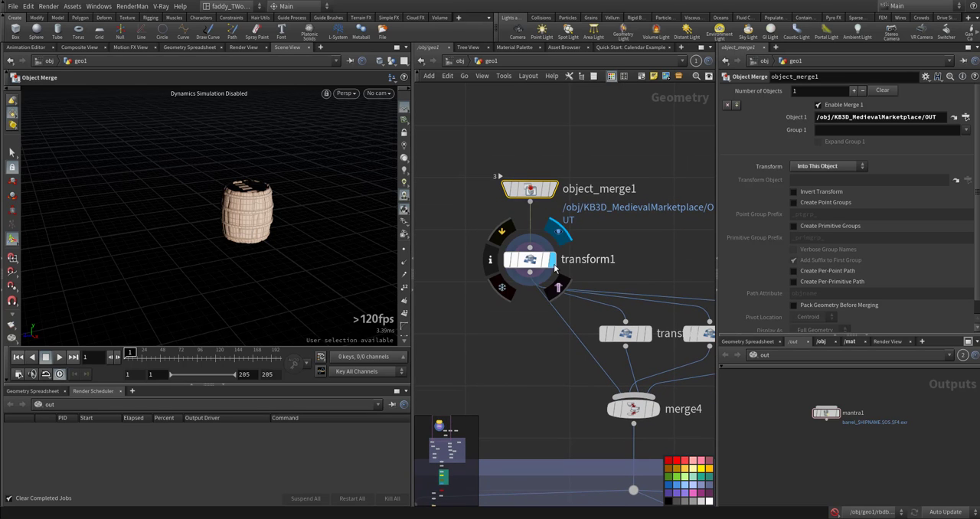
Select transform1 to see the barrel's ~22 degree rotation and raised offset.
left_click(530, 259)
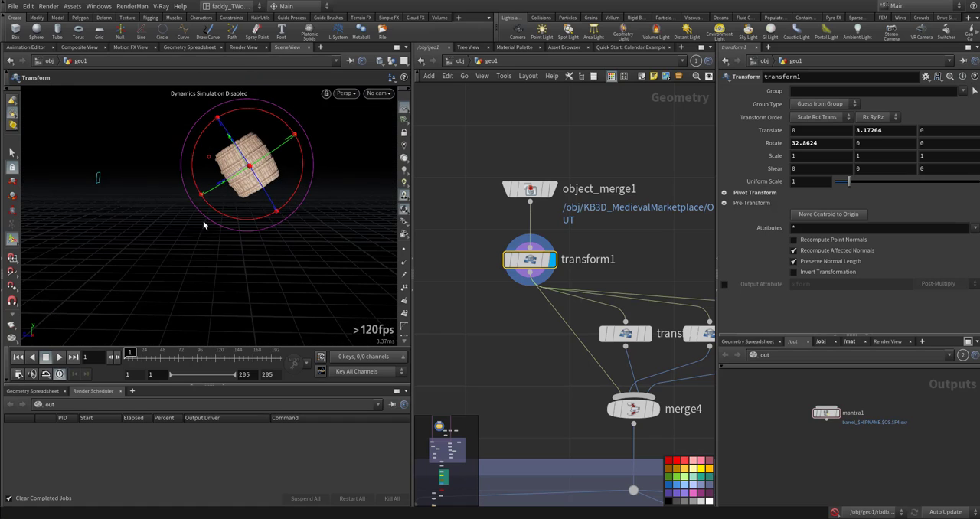
mouse_move(303, 251)
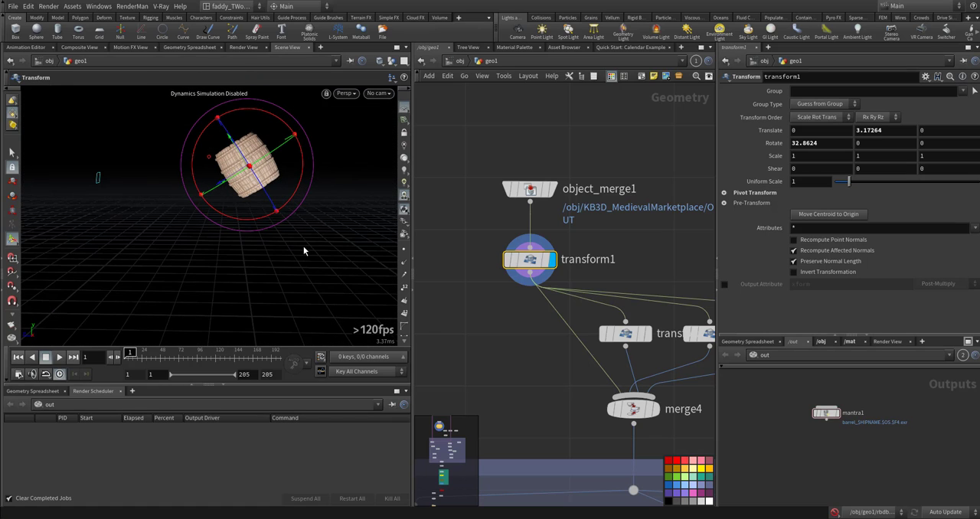
mouse_move(561, 350)
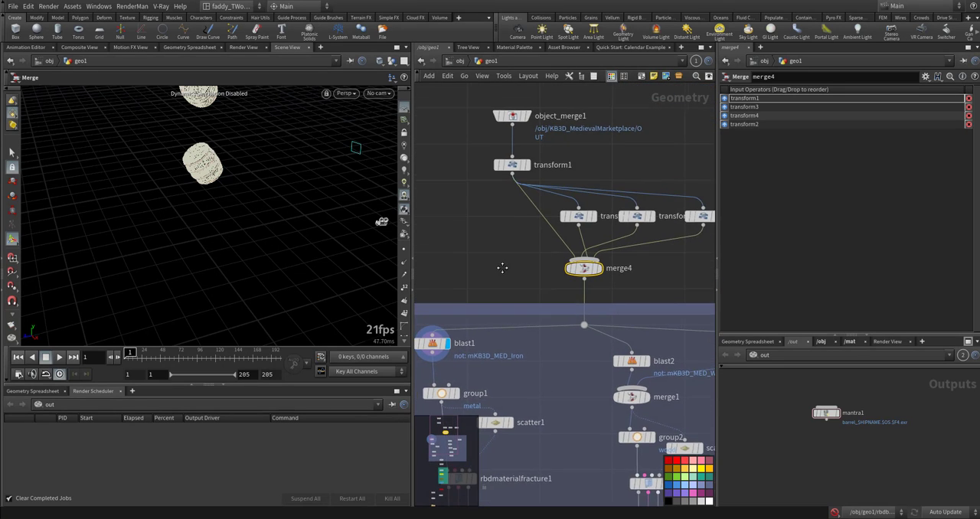
Select blast1 at the start of the fracture branch to show its Group parameter.
left_click(513, 164)
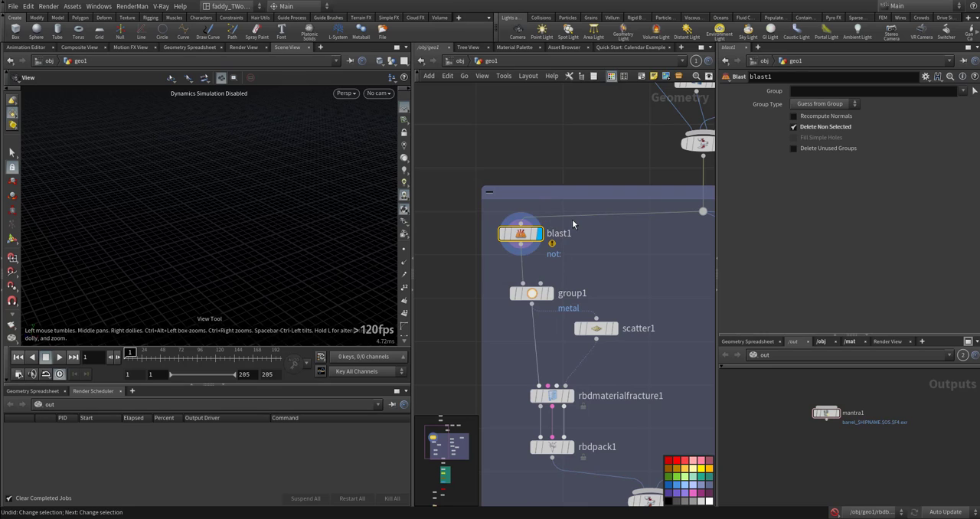
Set blast1's group to mKB3D_MED_Iron, then review the wood blasts, merge1, the metal group and rbdmaterialfracture1.
type("mKB3D_MED_Iron")
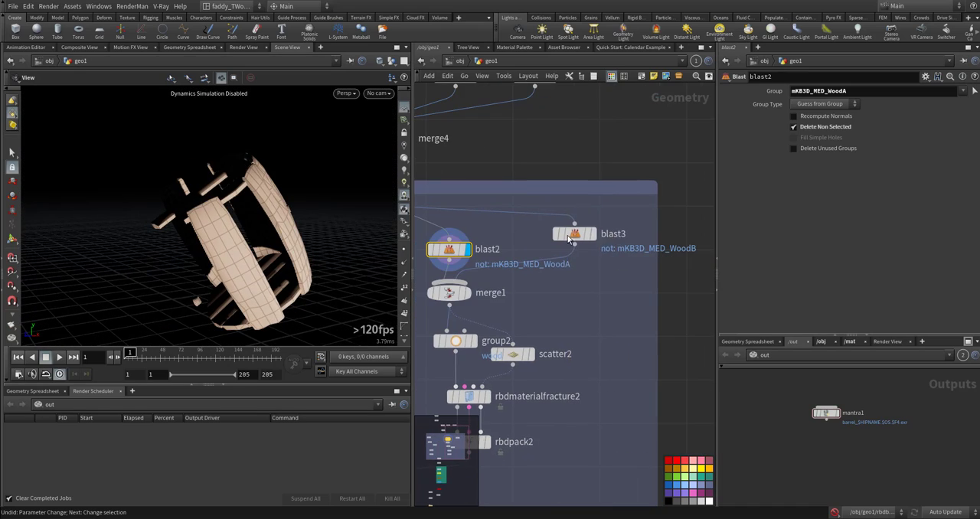
left_click(575, 233)
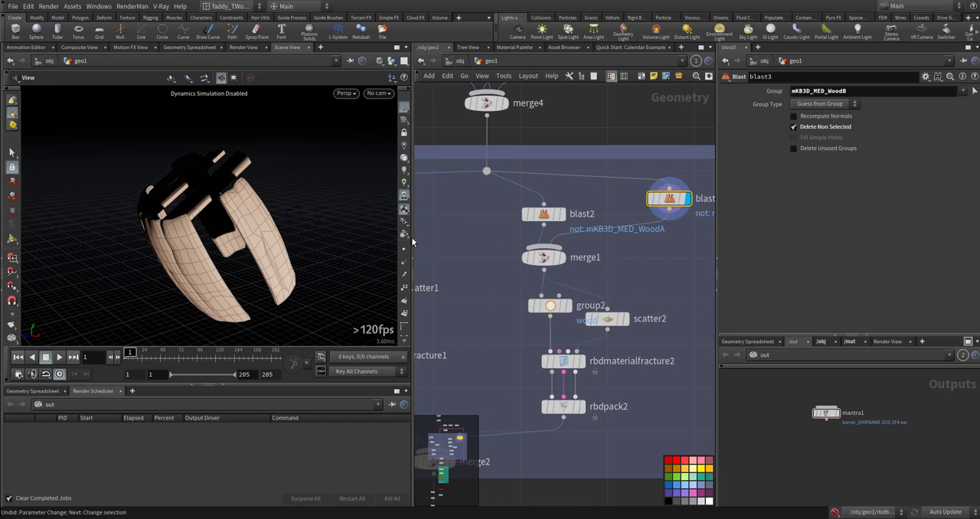
left_click(543, 258)
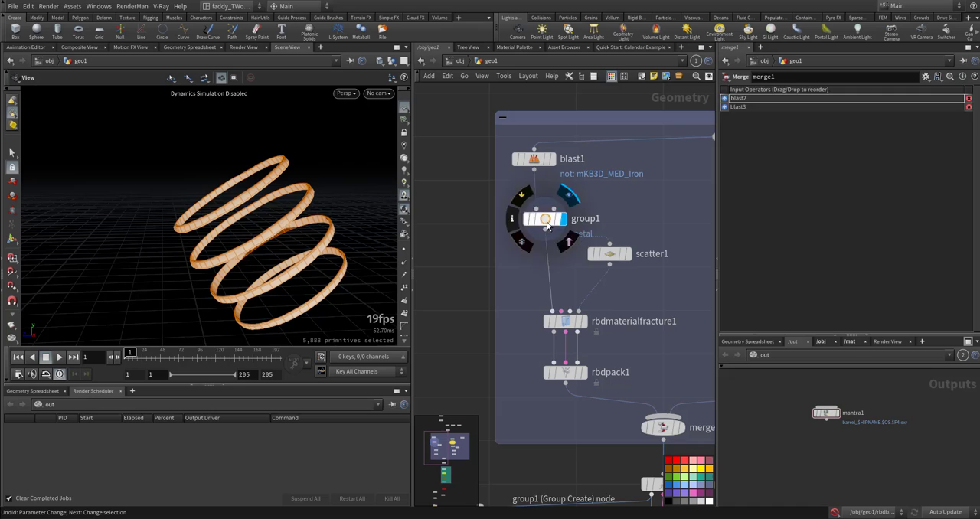
left_click(546, 219)
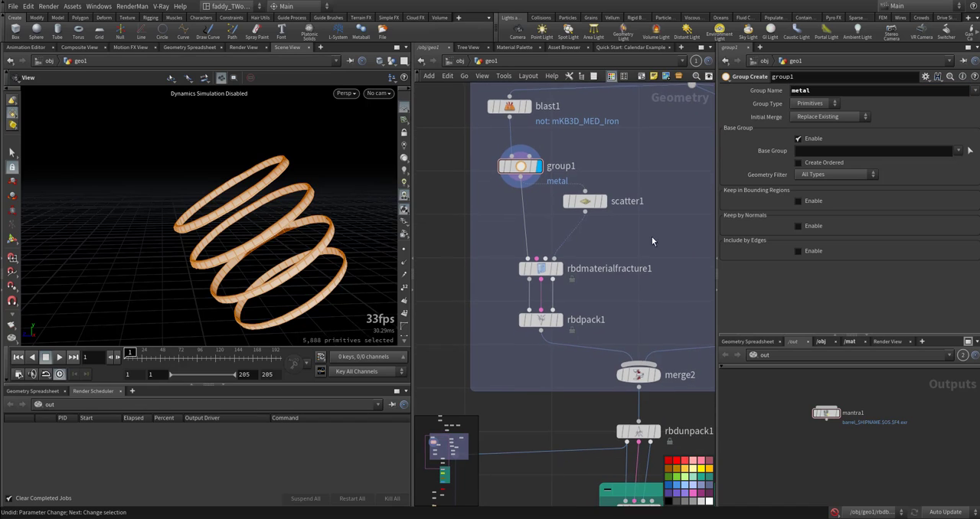
left_click(585, 199)
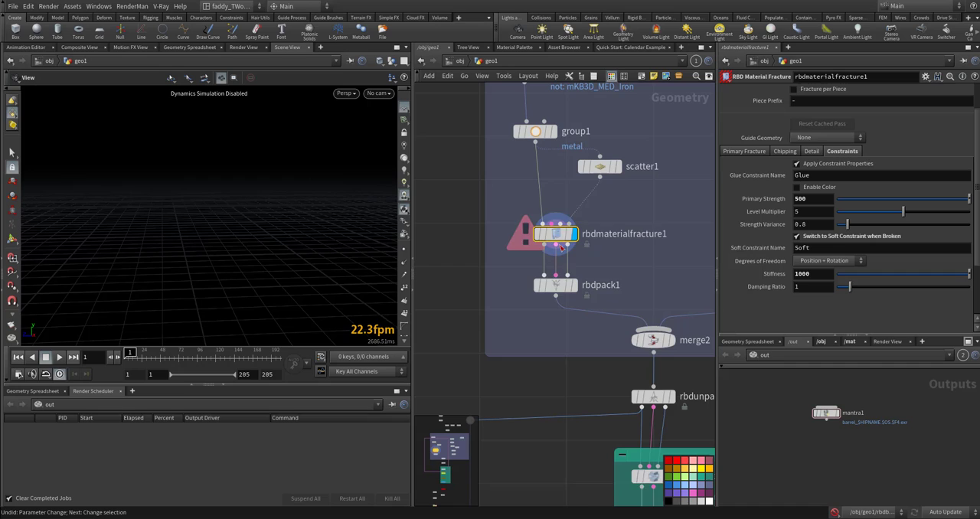
mouse_move(565, 265)
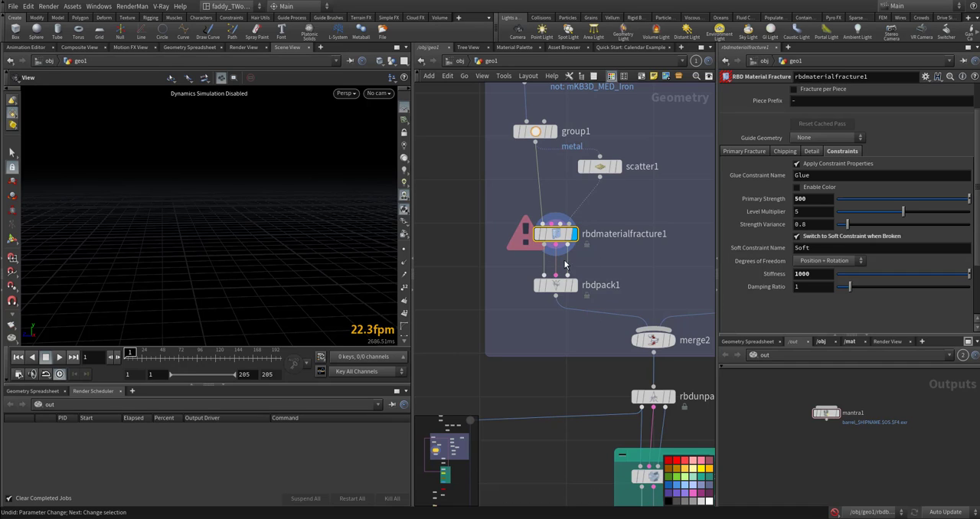
Select group2 in the wood branch fed by the WoodA and WoodB planks.
left_click(555, 233)
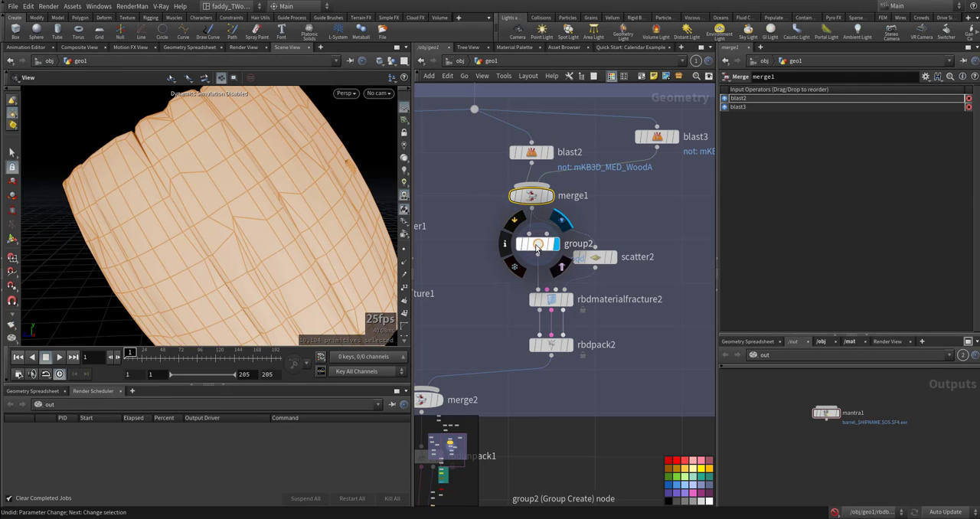
Review the 'wood' group and scatter2's 100 fracture points on the planks.
left_click(539, 244)
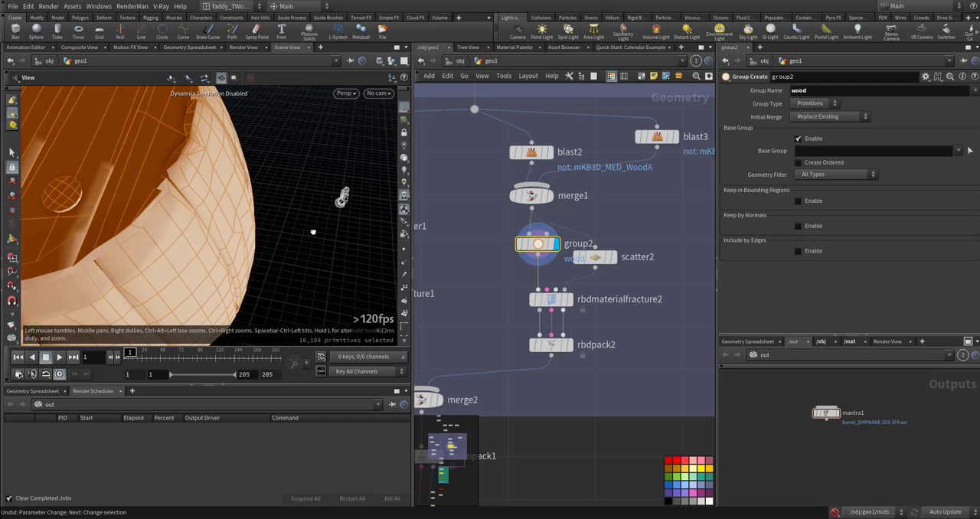
left_click(594, 257)
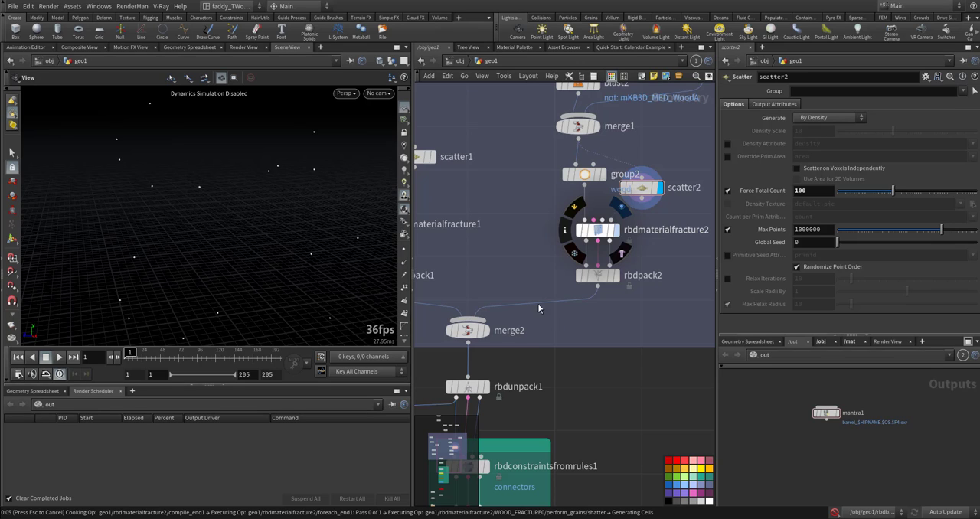
mouse_move(596, 328)
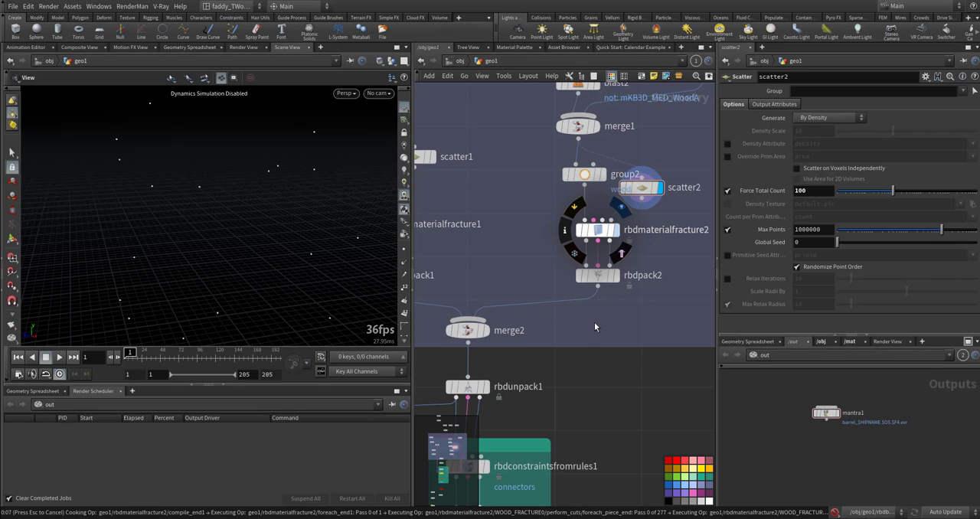
mouse_move(646, 306)
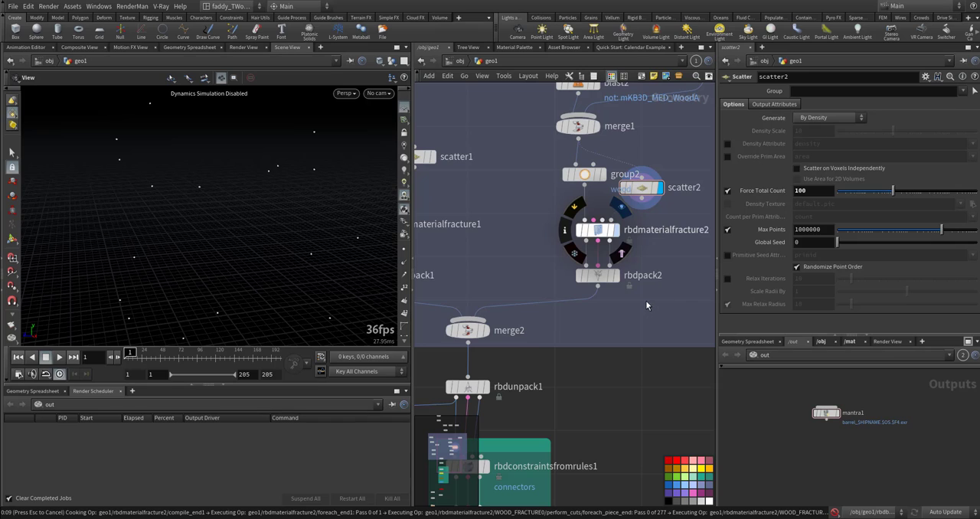
mouse_move(565, 334)
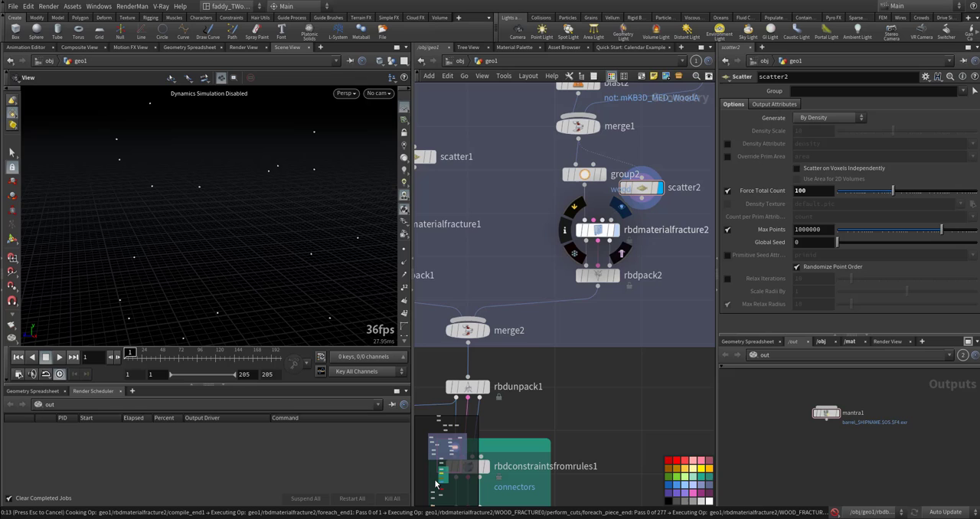
mouse_move(573, 364)
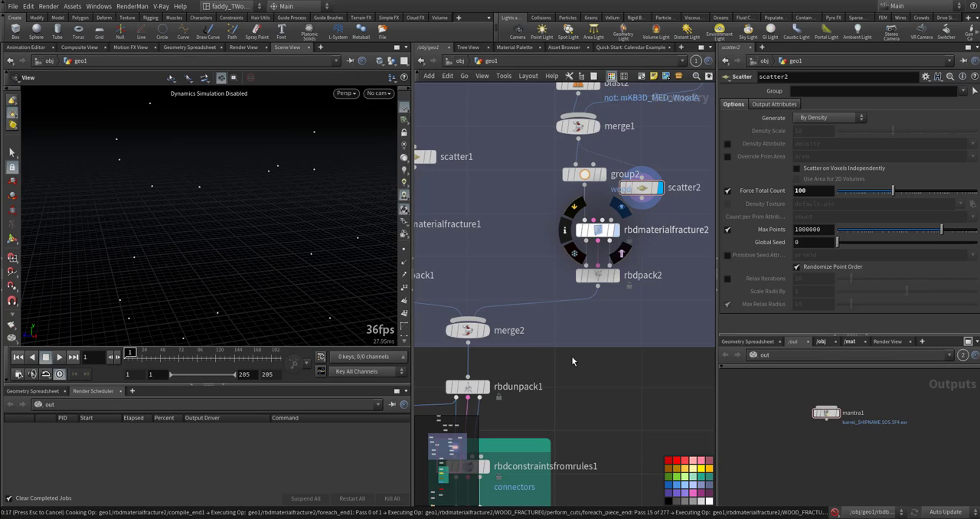
mouse_move(613, 370)
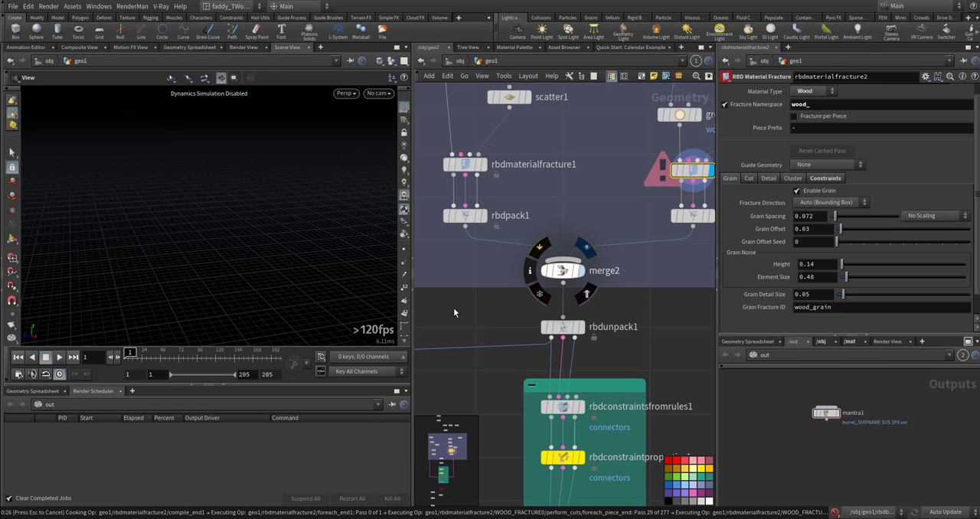
mouse_move(456, 319)
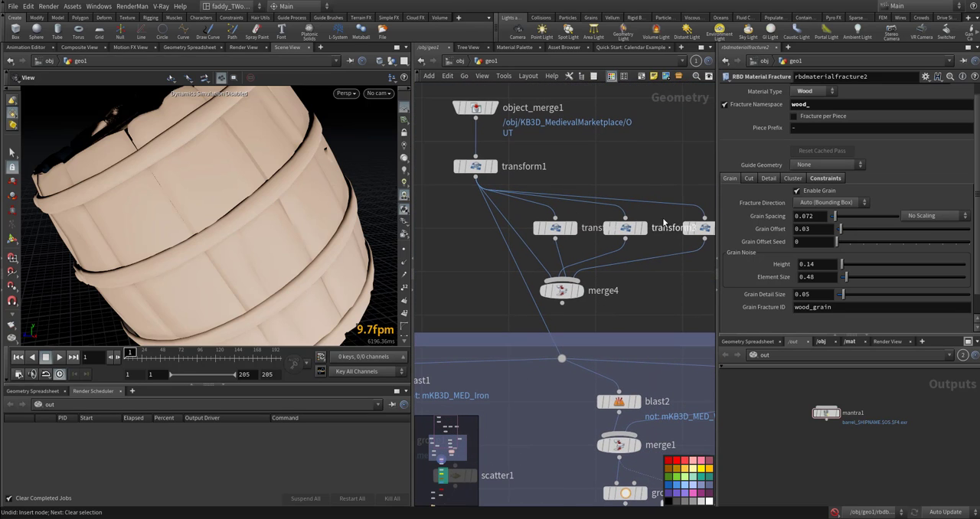
Scroll the network down to merge2 joining the packed iron and wood branches.
scroll("down", 3)
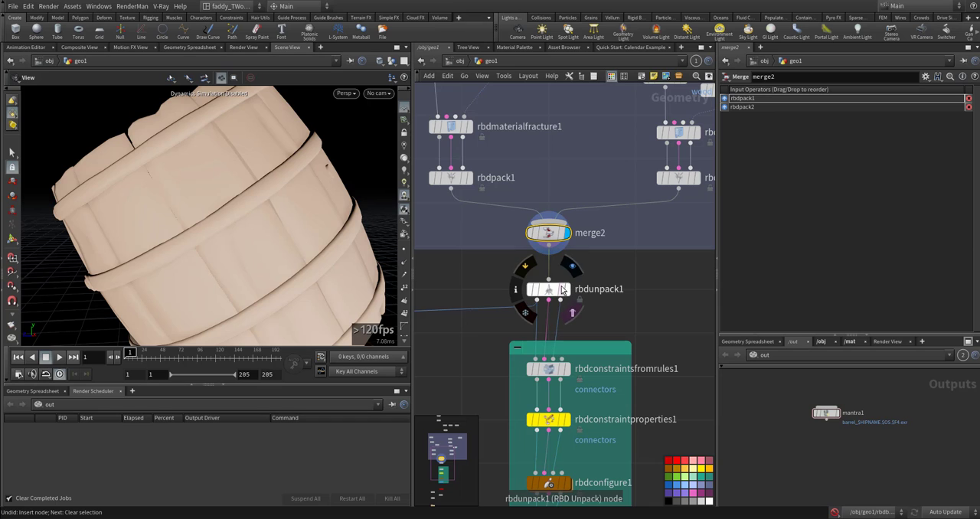
Select rbdconstraintsfromrules1 to show the wood-to-metal constraint lines.
left_click(549, 288)
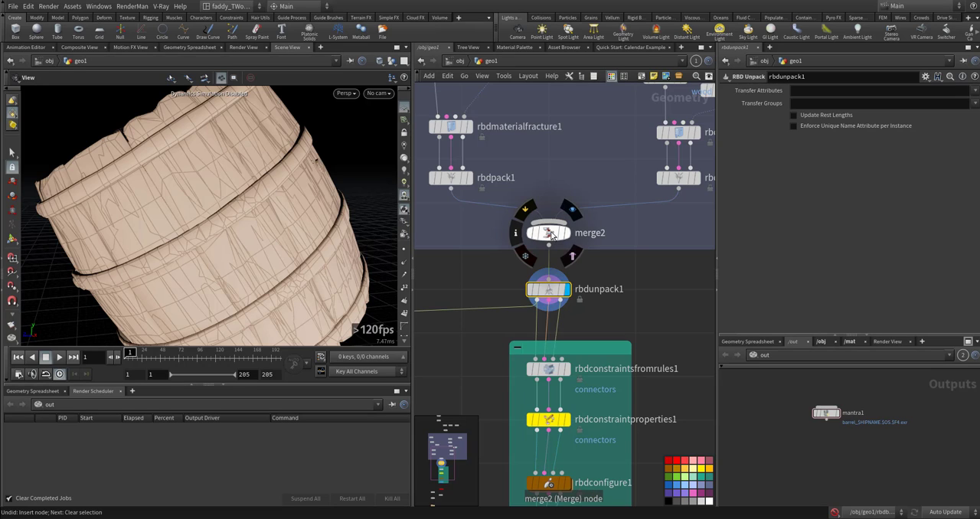
mouse_move(547, 278)
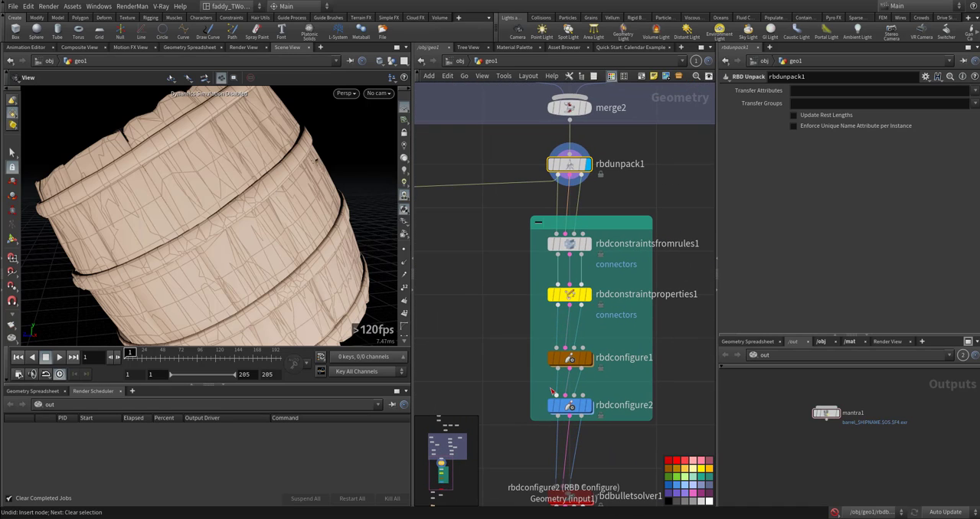
left_click(570, 244)
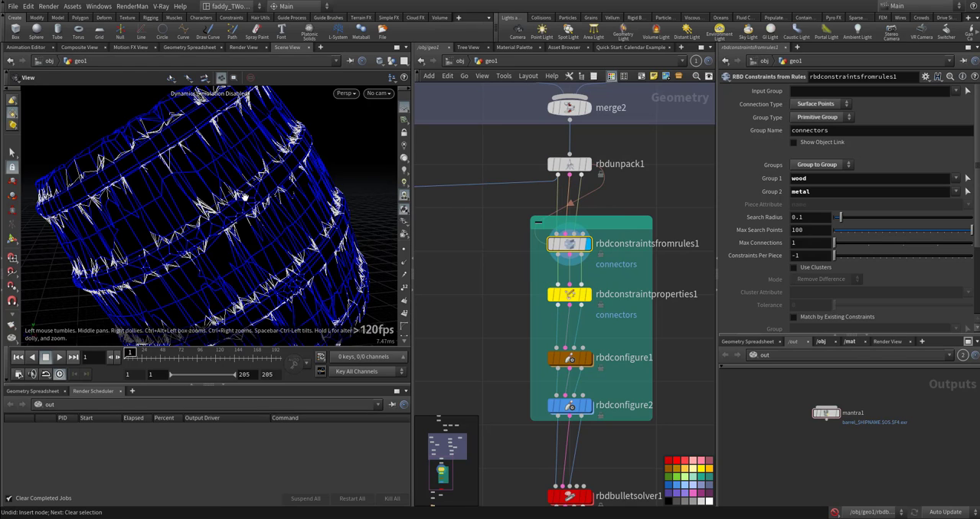
mouse_move(257, 193)
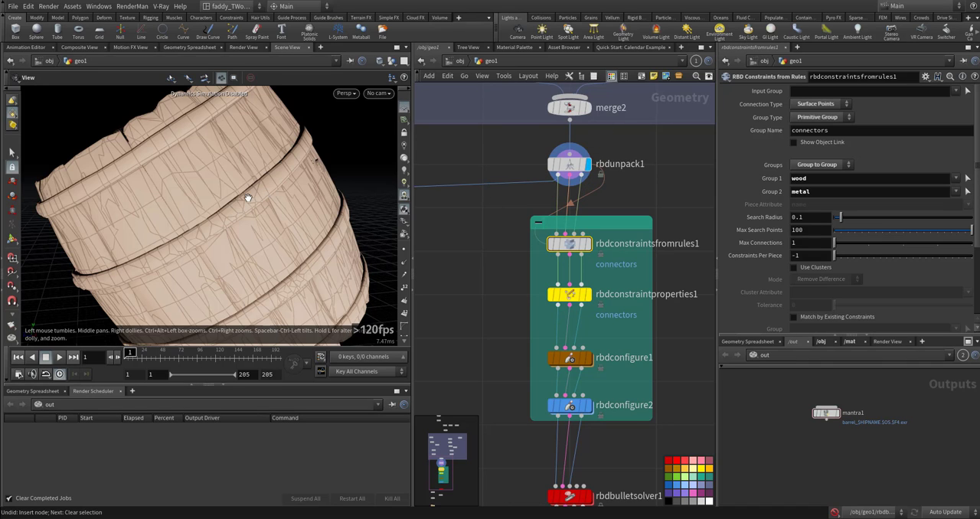
mouse_move(211, 162)
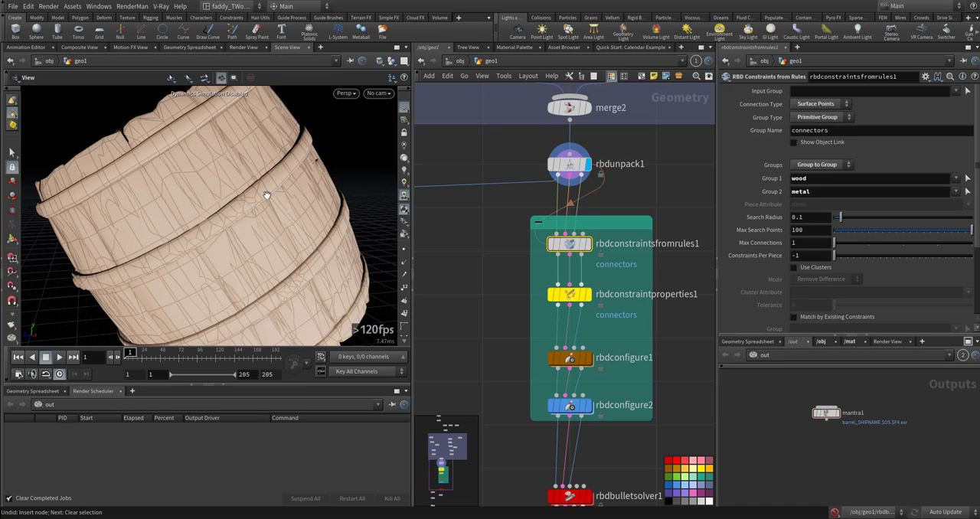
mouse_move(194, 183)
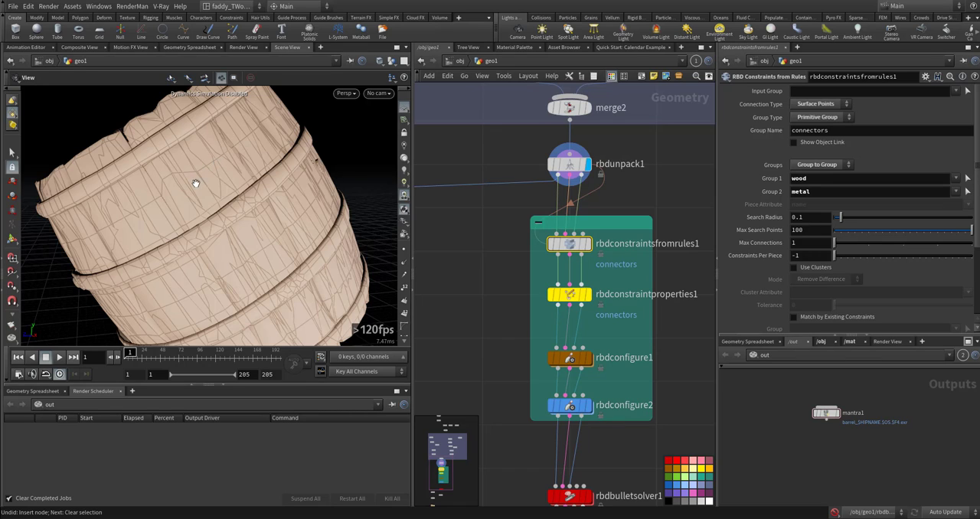
mouse_move(199, 182)
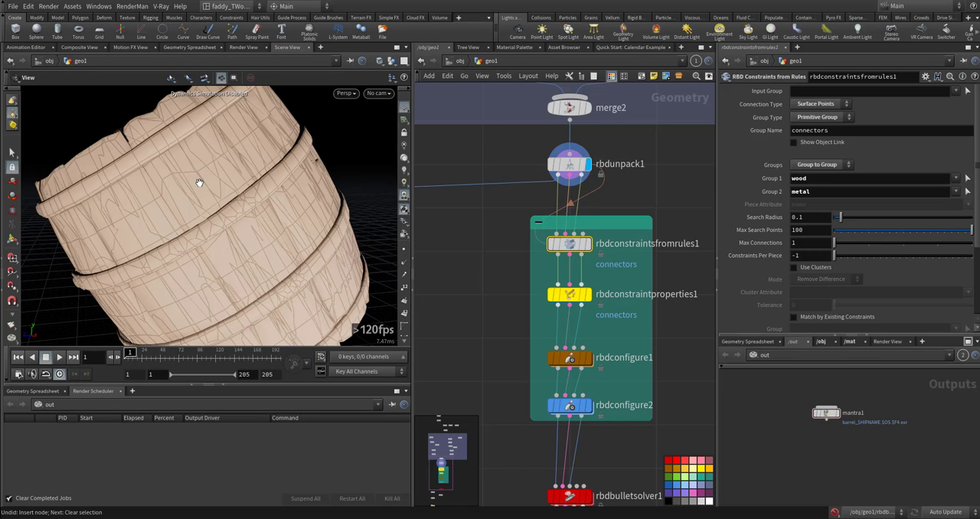
mouse_move(224, 212)
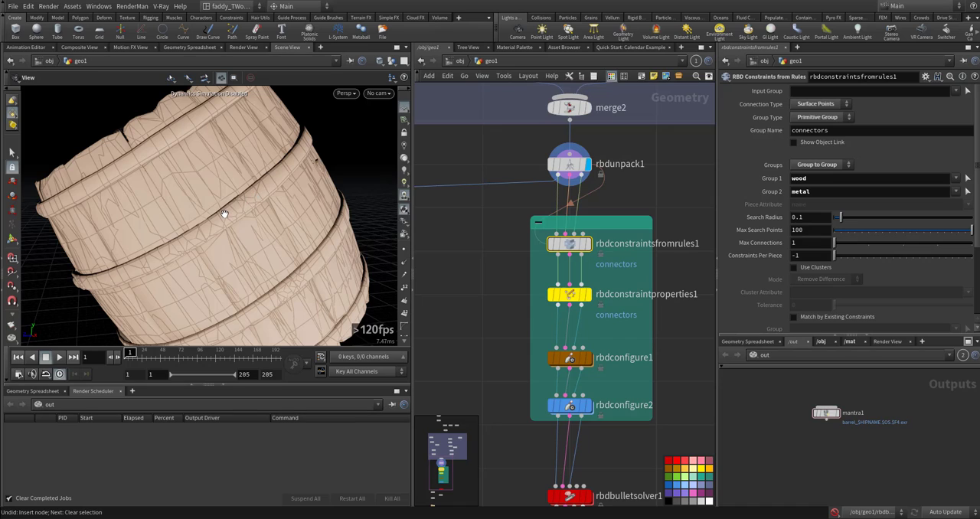
mouse_move(212, 230)
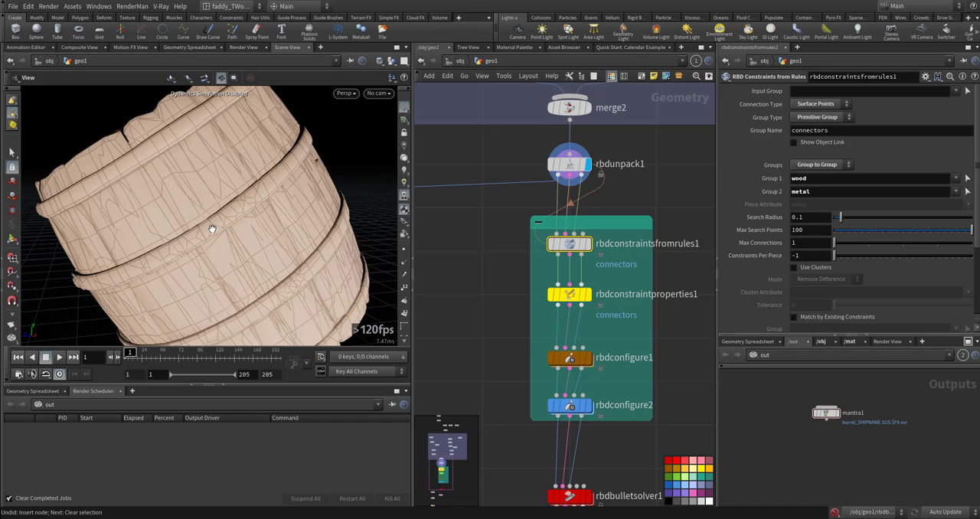
mouse_move(202, 187)
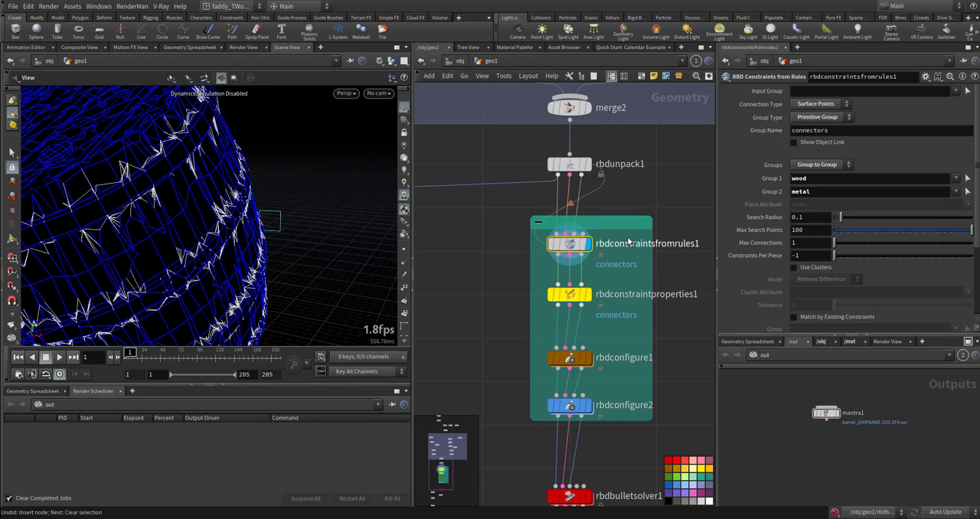
mouse_move(658, 164)
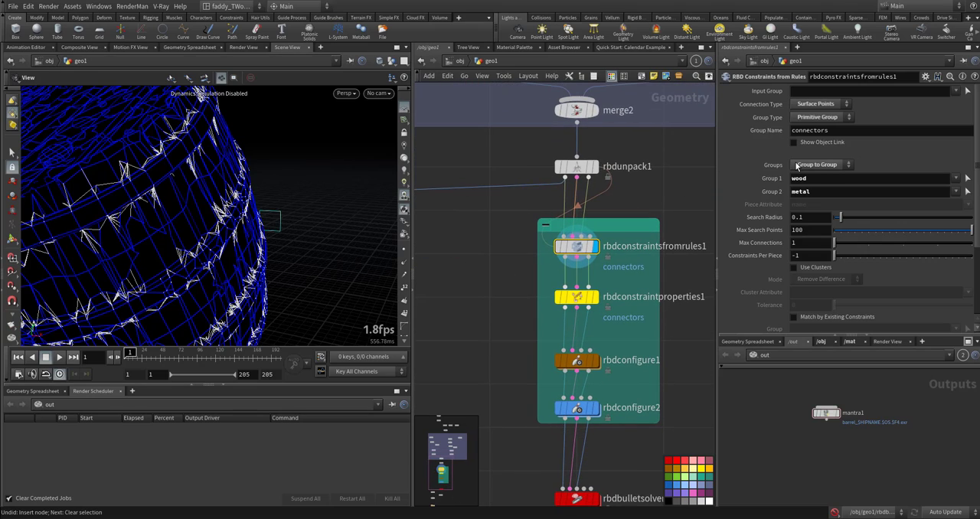
left_click(819, 164)
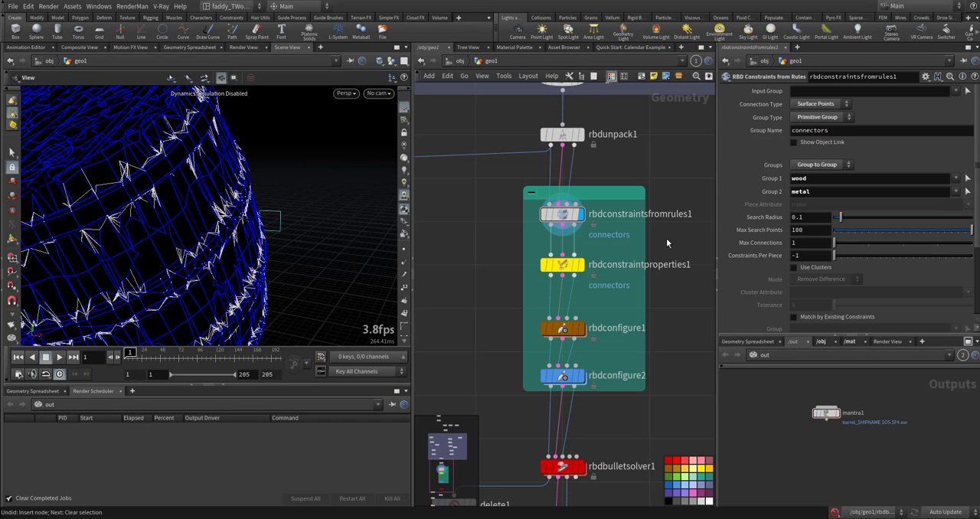
left_click(563, 263)
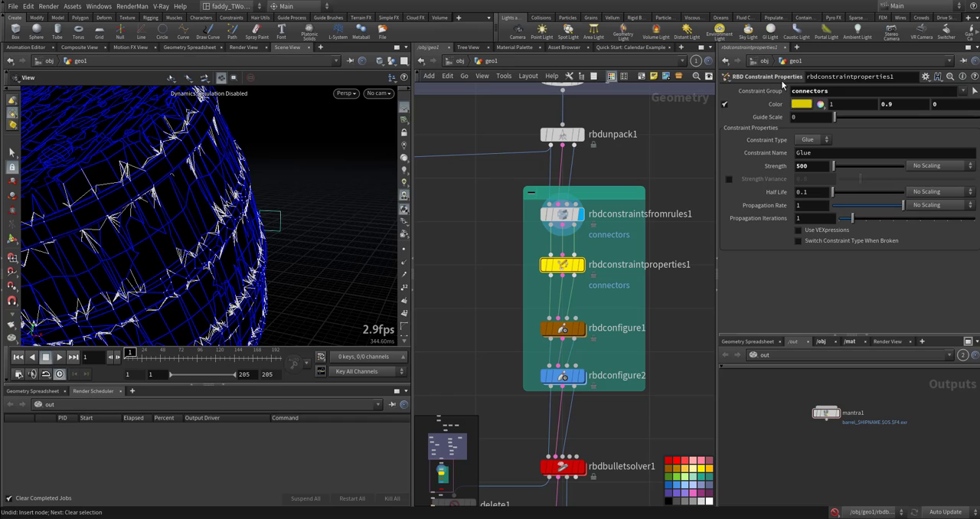
mouse_move(110, 171)
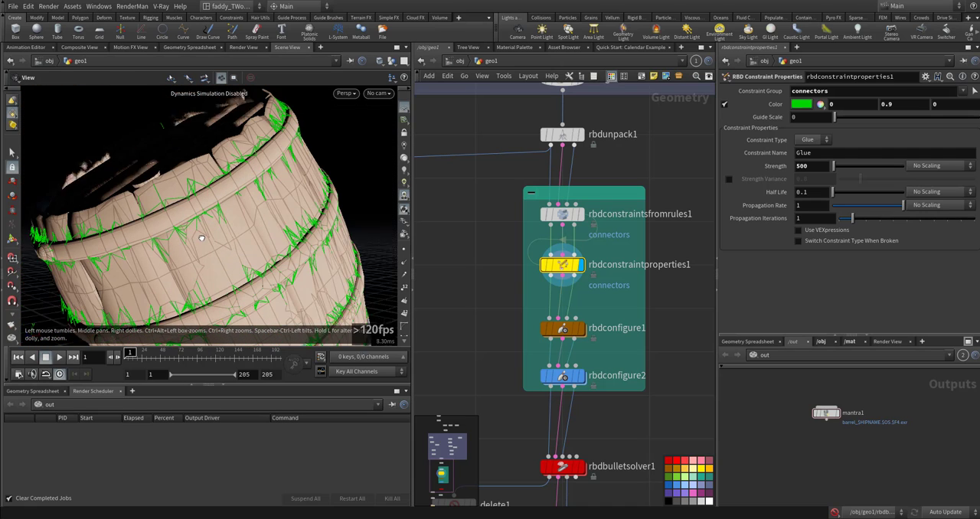
Inspect the Connection Type choices unchanged and check the glue strength on rbdconstraintproperties1.
left_click_drag(202, 239, 501, 243)
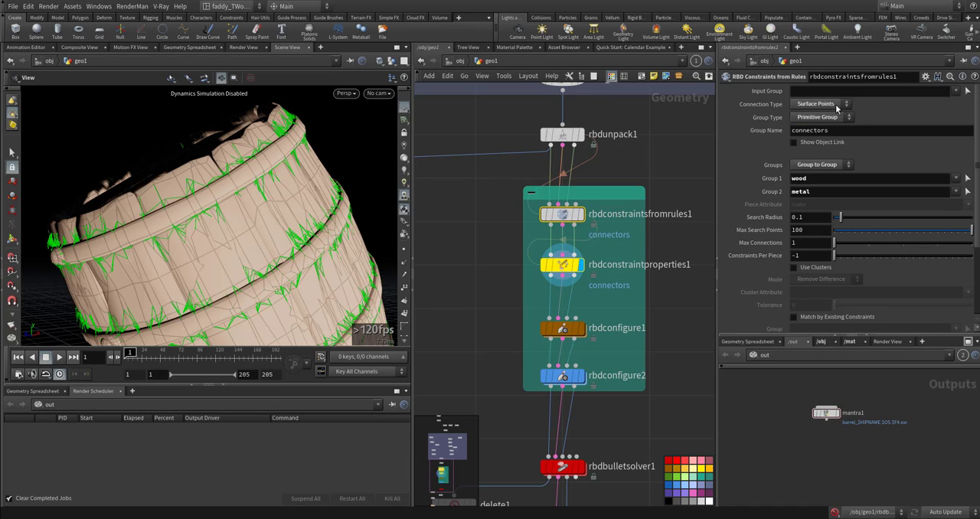
left_click(814, 104)
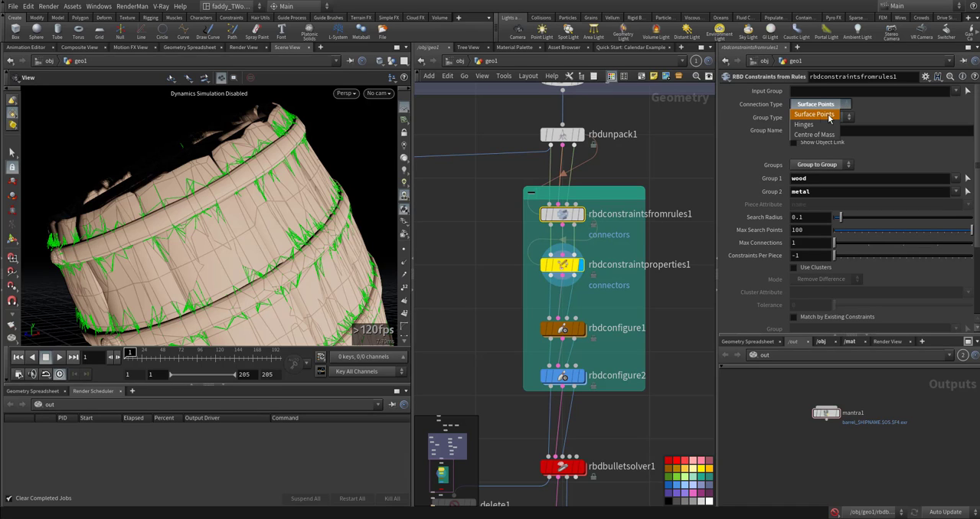
mouse_move(815, 133)
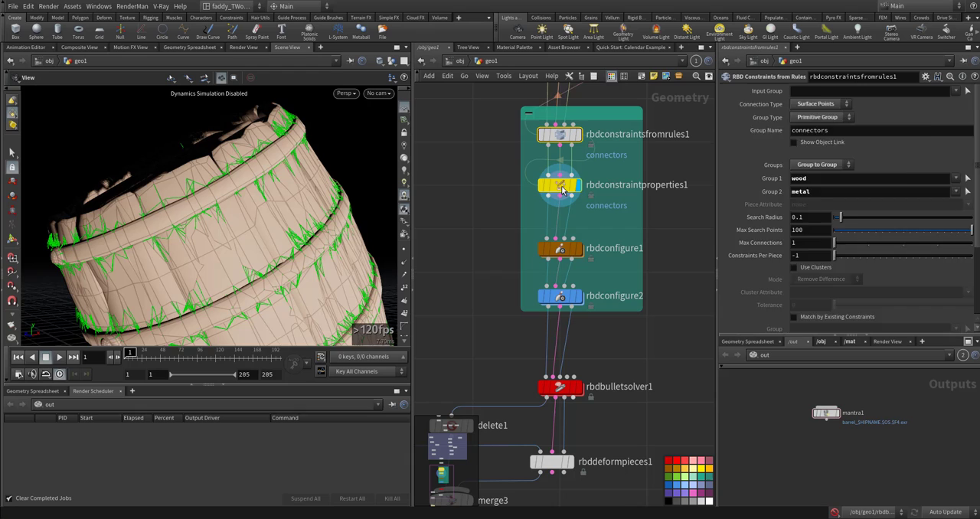
left_click(559, 184)
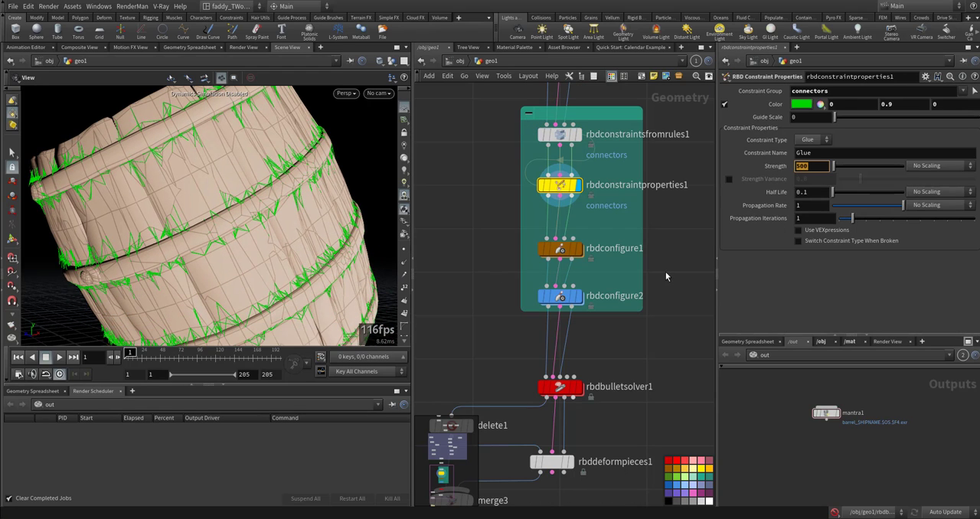
left_click(559, 248)
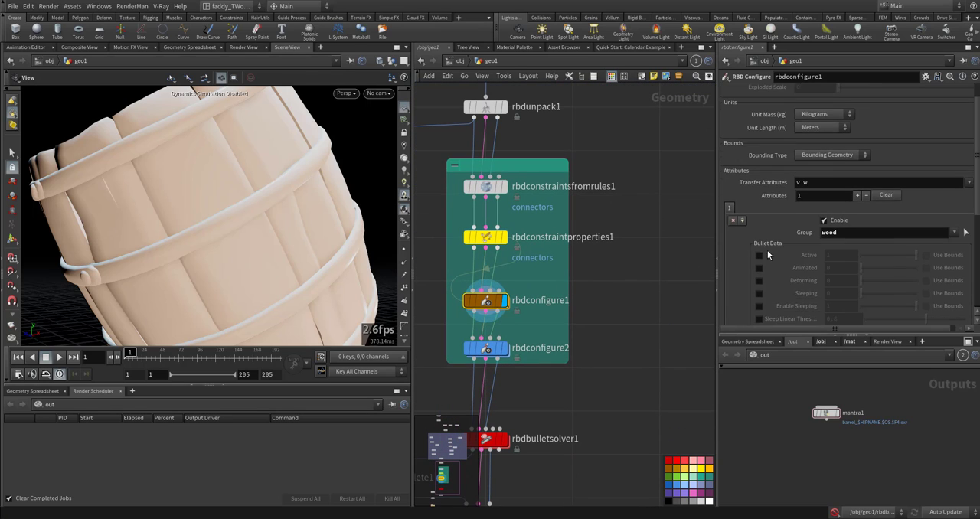
scroll("down", 3)
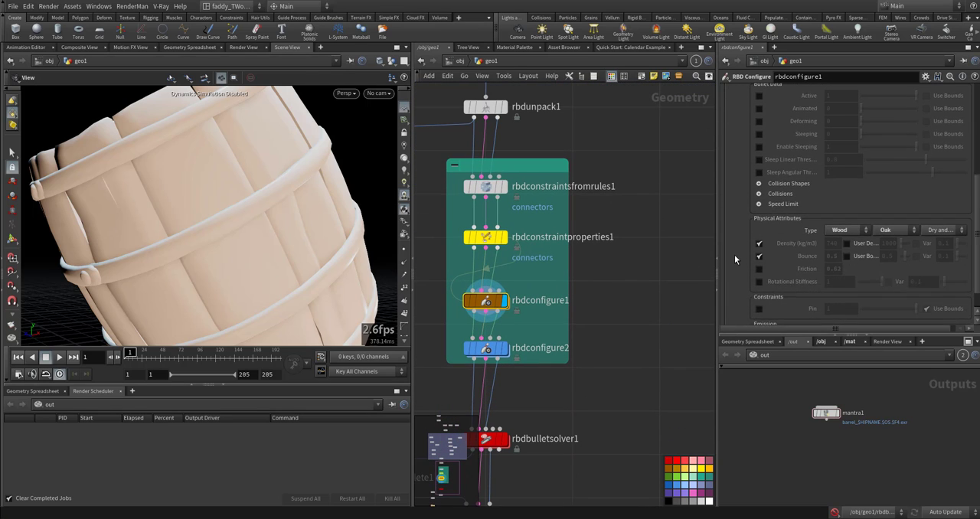
scroll("down", 3)
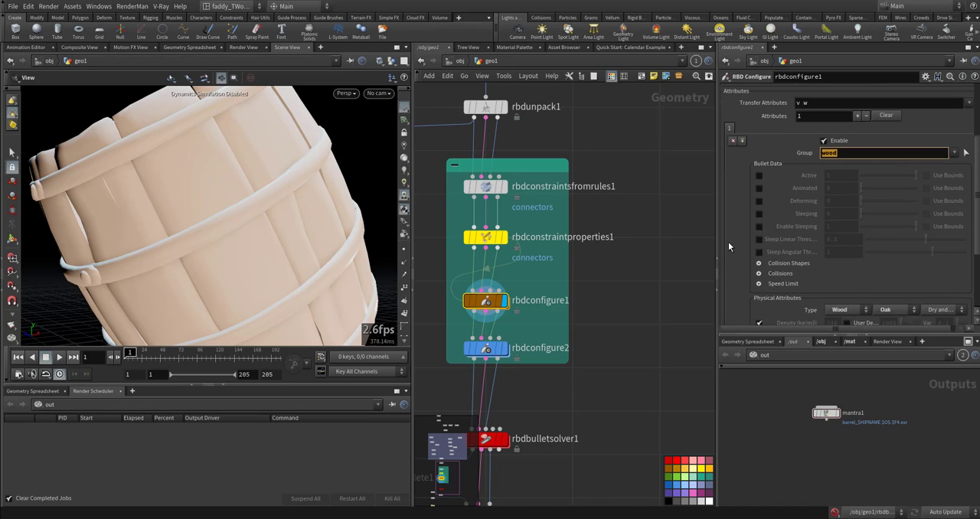
left_click(842, 202)
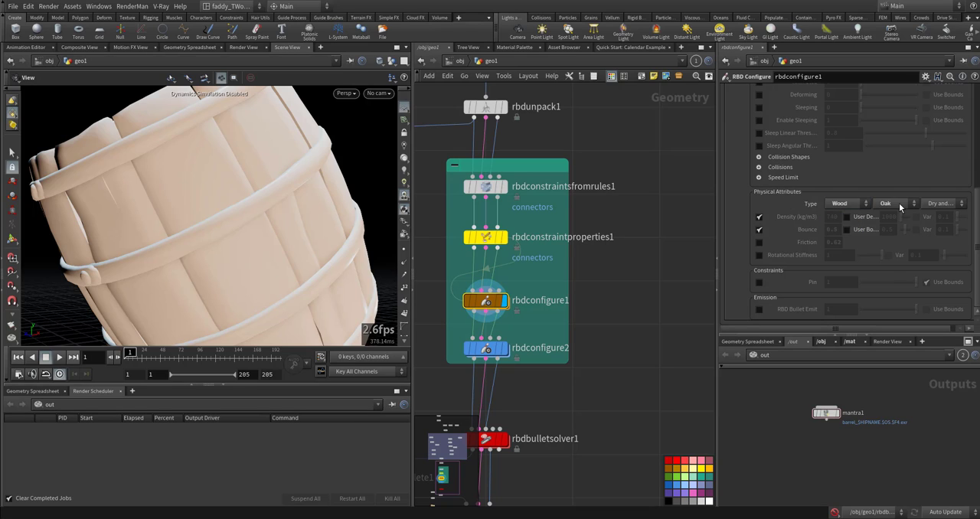
left_click(942, 202)
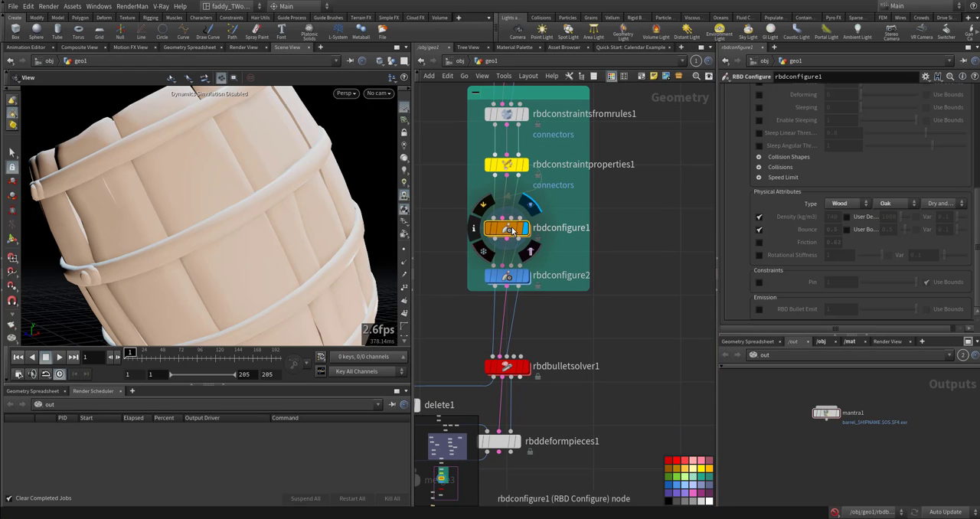
left_click(507, 227)
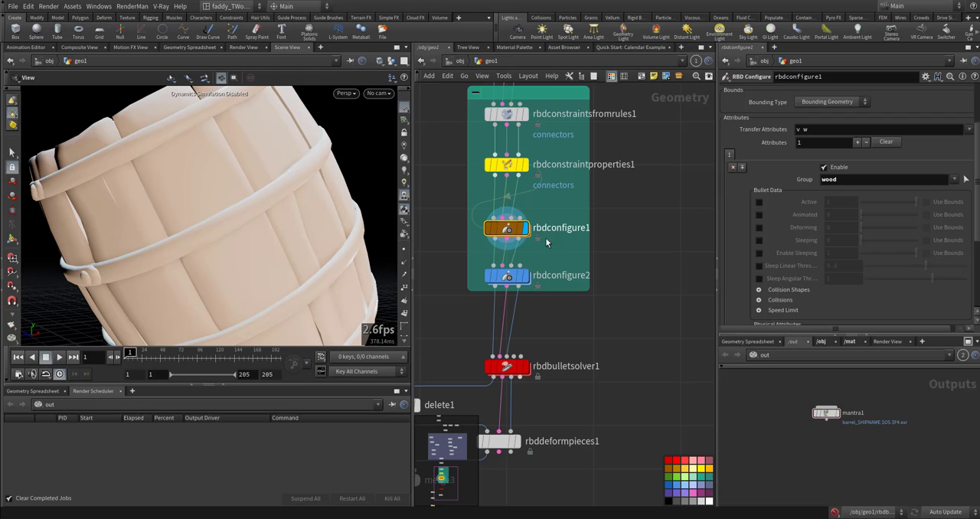
left_click(505, 276)
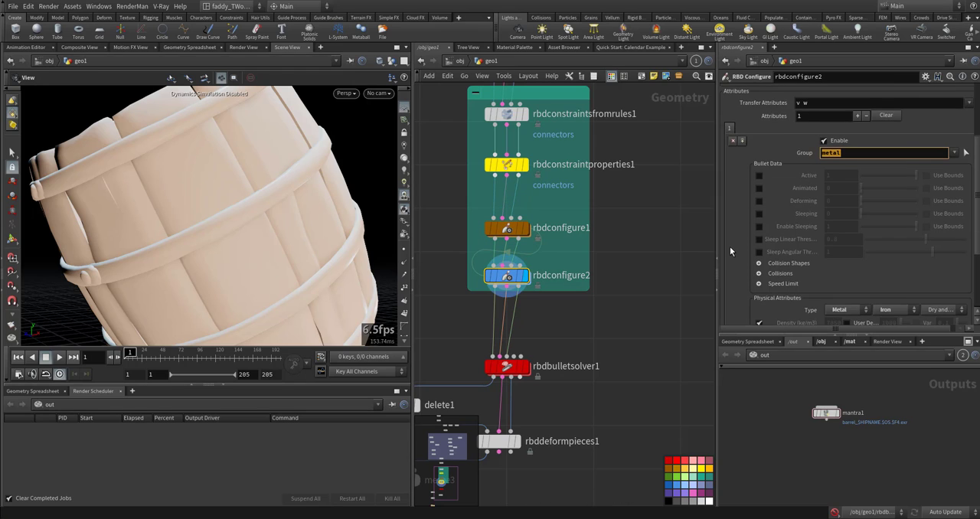
scroll("down", 3)
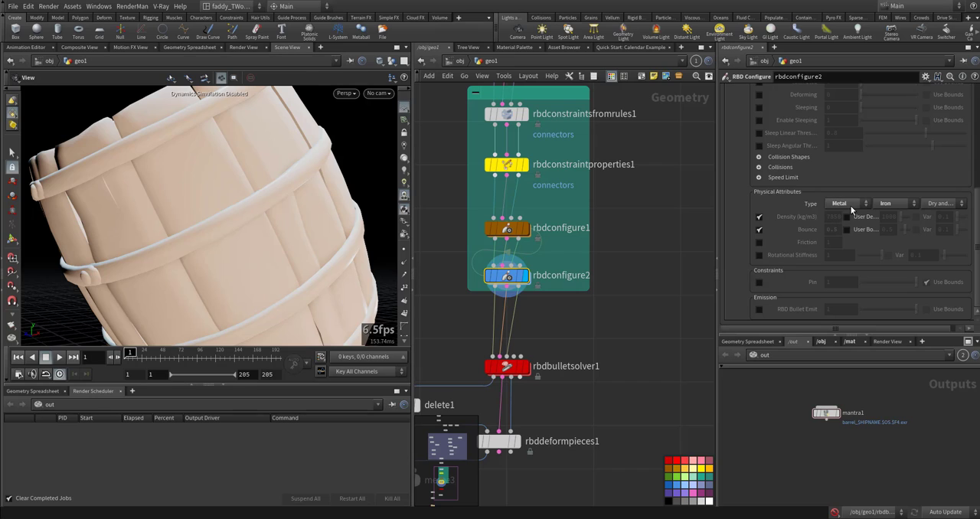
mouse_move(901, 202)
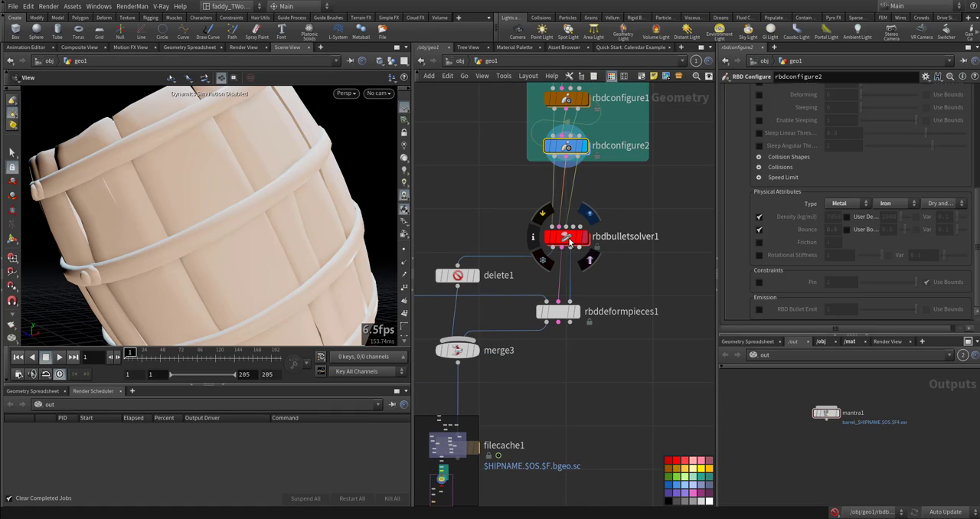
Review rbdbulletsolver1's constraint visualization, then rbdmaterialfracture1's glue constraints at strength 800.
left_click(566, 235)
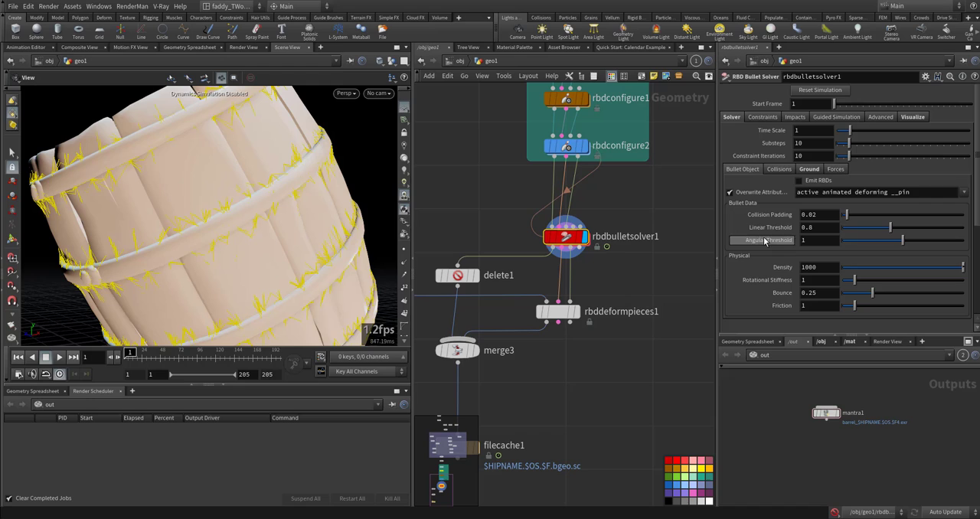
left_click(913, 117)
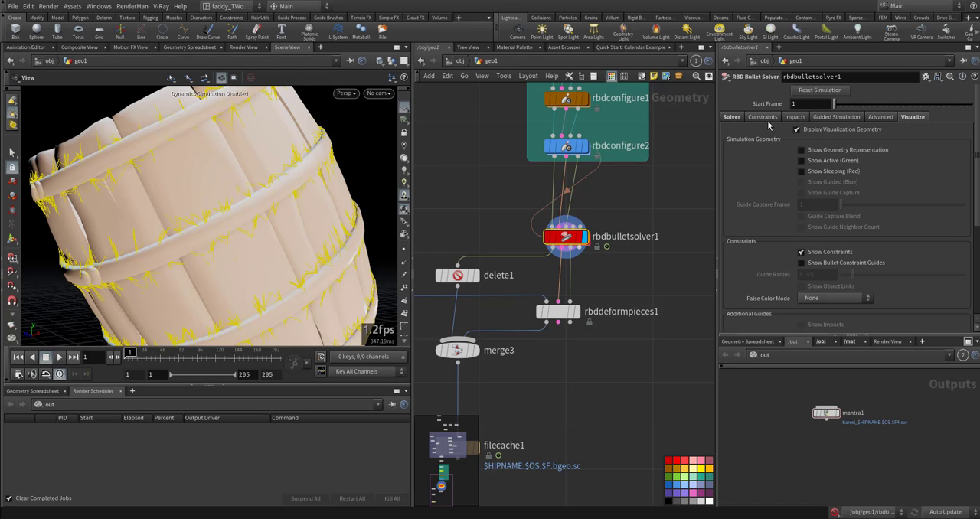
left_click(762, 116)
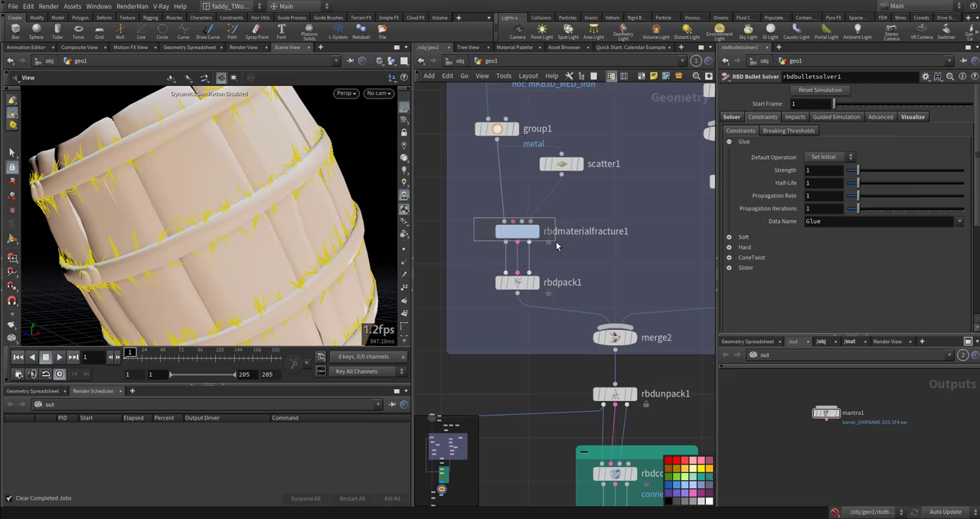
left_click(517, 230)
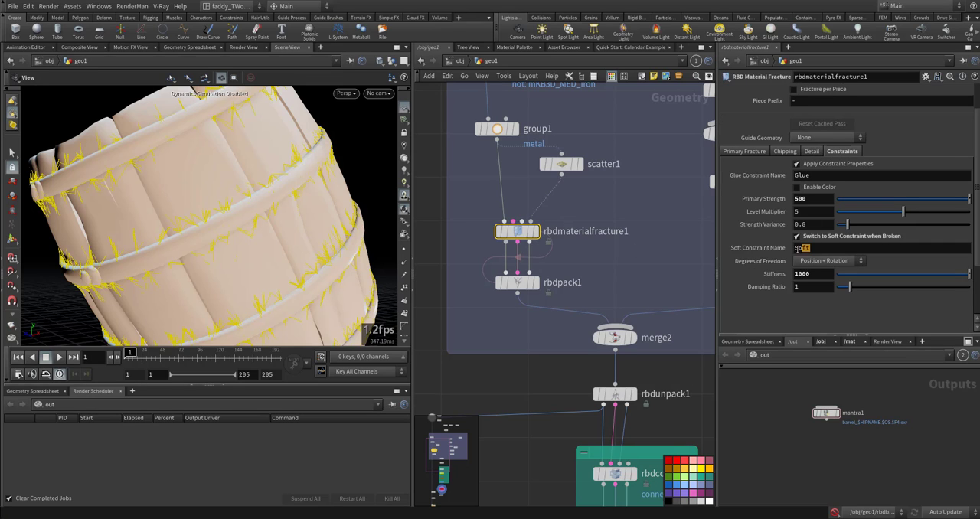
left_click(880, 249)
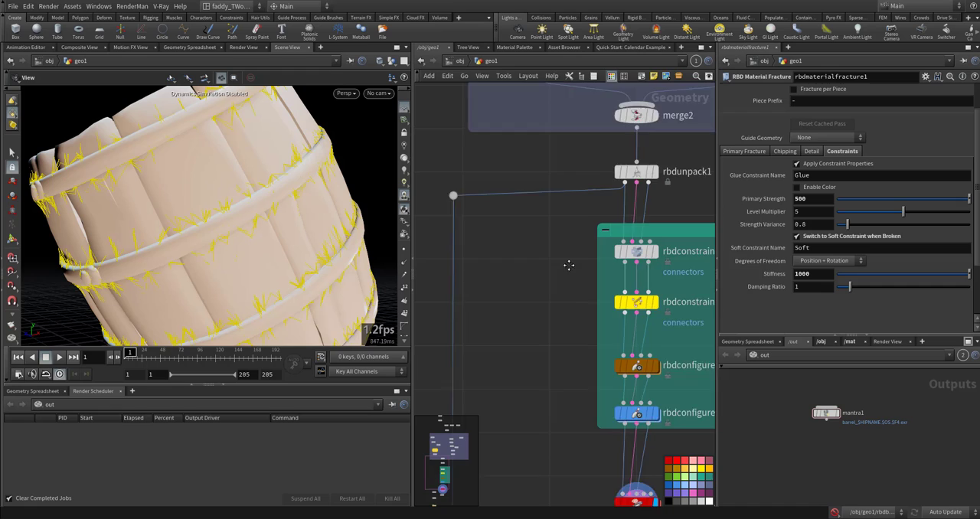
Go up from the simulation network to the /obj level showing geo1, geo2, camera and lights.
scroll("down", 3)
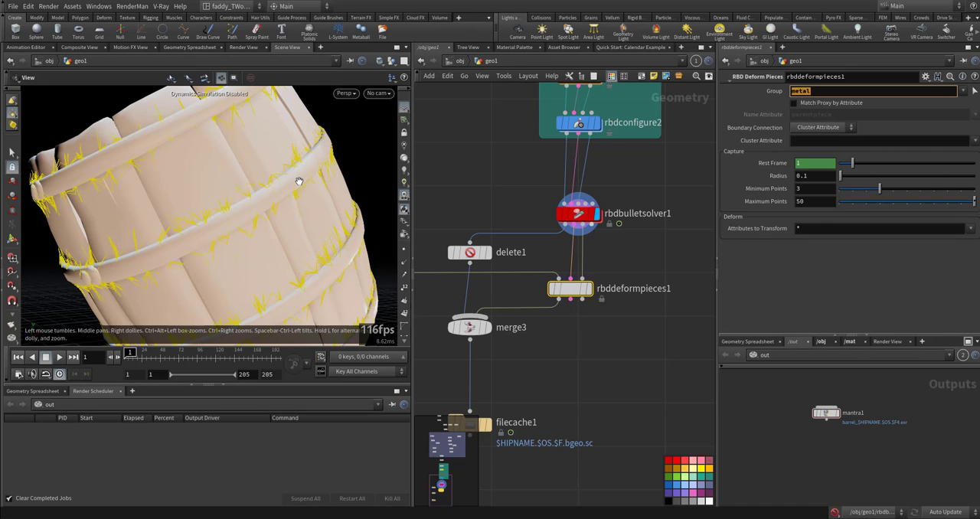
mouse_move(237, 228)
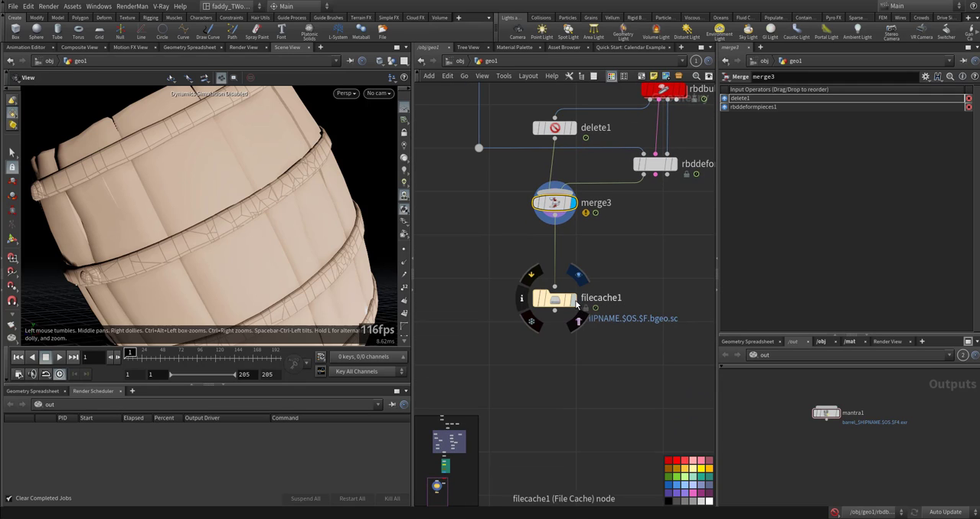
left_click(554, 297)
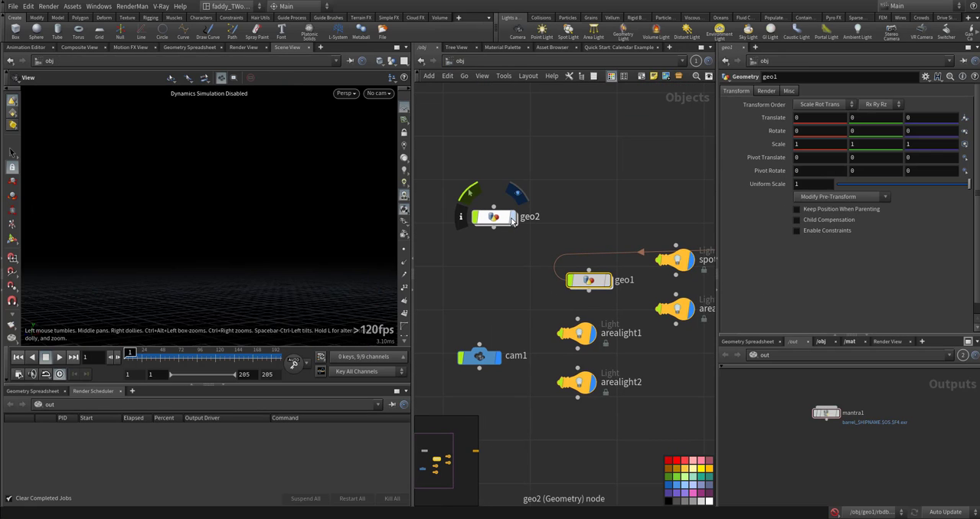
Select geo2 and orbit the viewport around the backdrop.
left_click(493, 217)
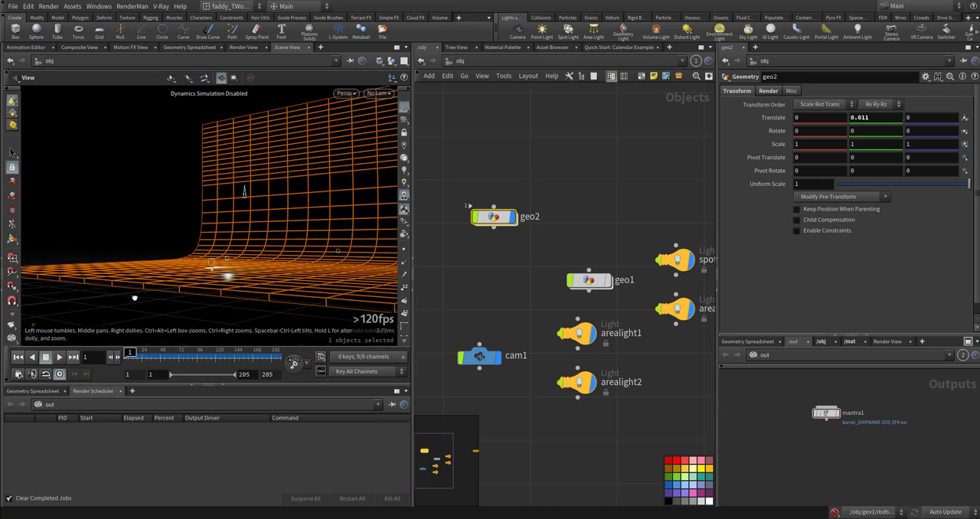
left_click_drag(135, 298, 260, 237)
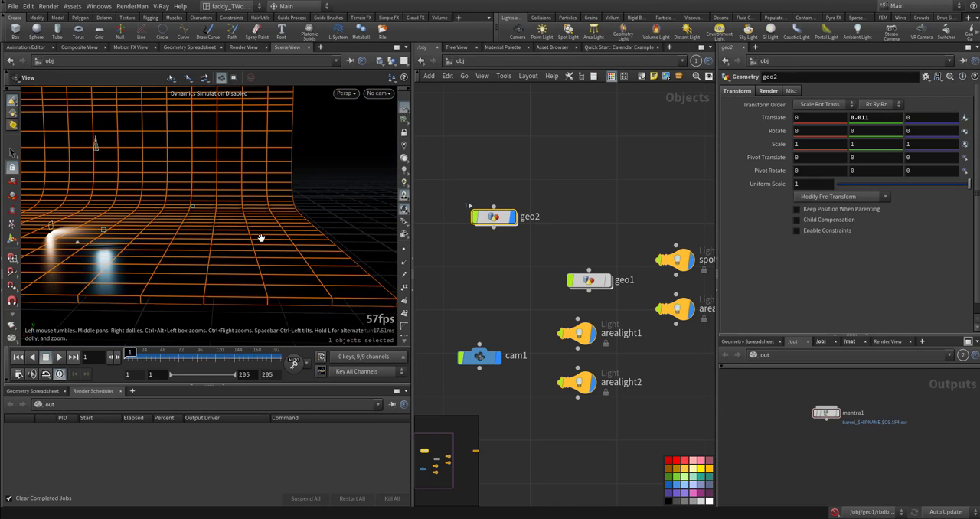
mouse_move(138, 242)
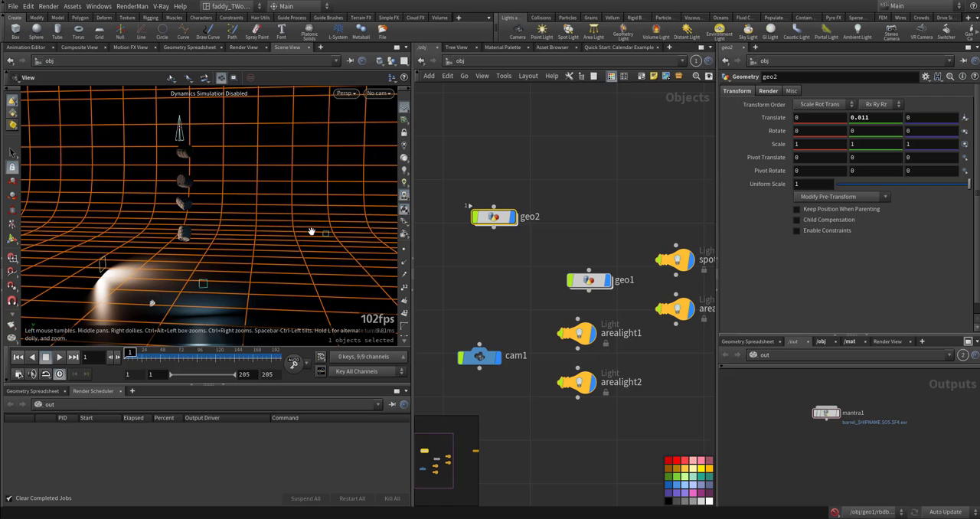
mouse_move(193, 142)
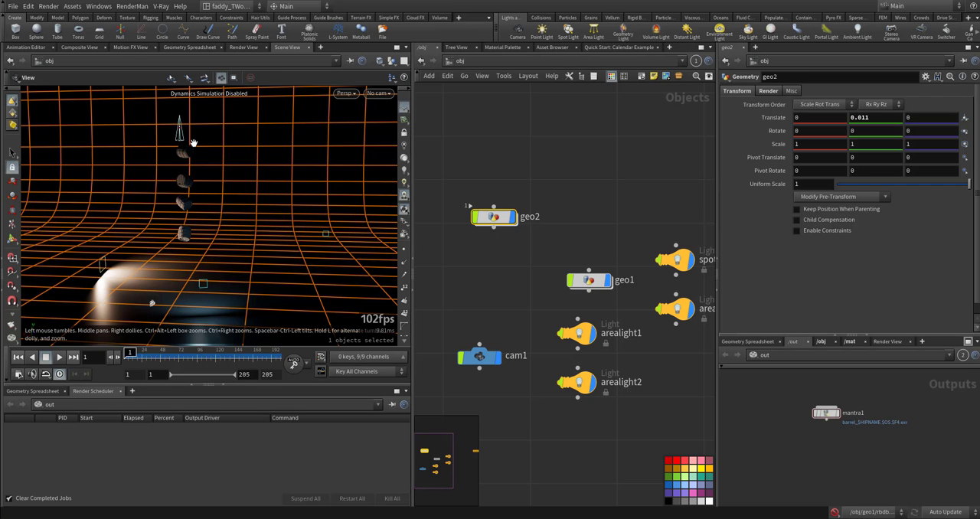
left_click_drag(192, 141, 151, 248)
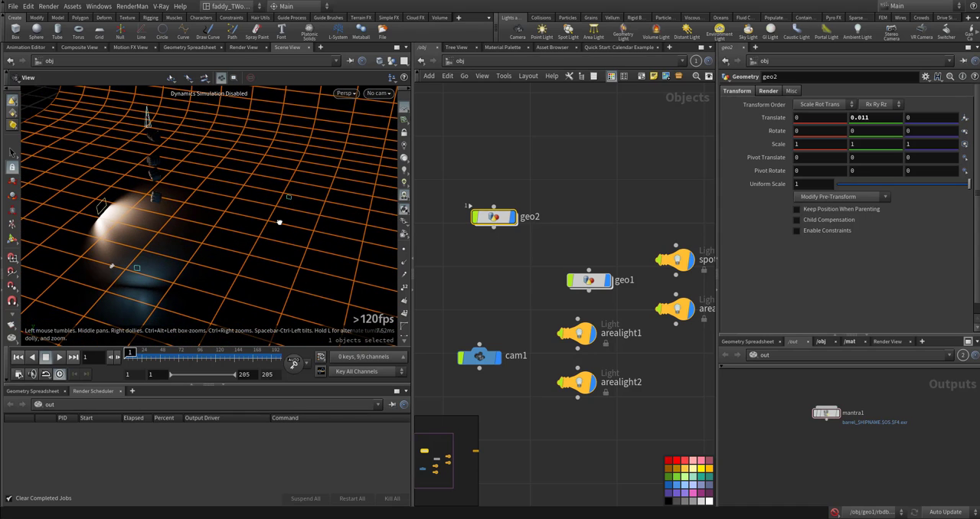
Look through cam1 and play the barrel break-up on the timeline.
left_click(378, 92)
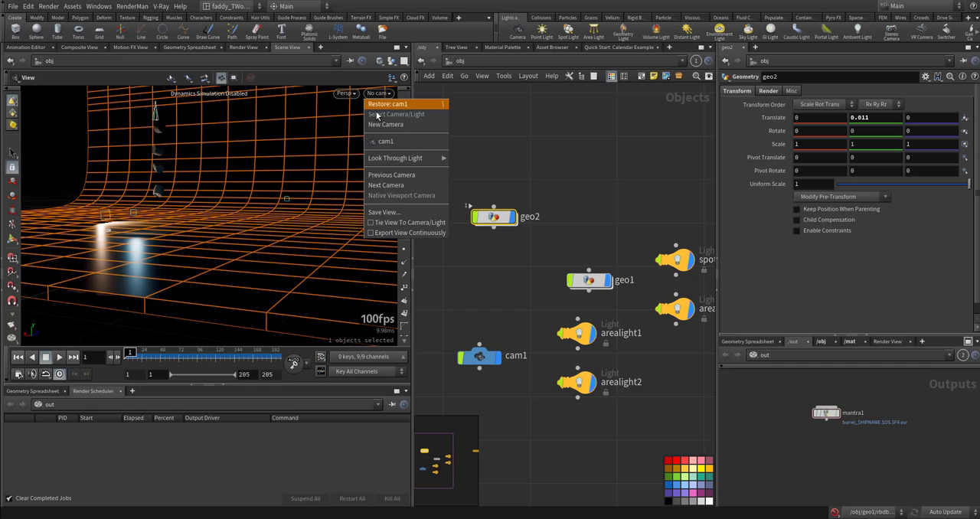
left_click(386, 141)
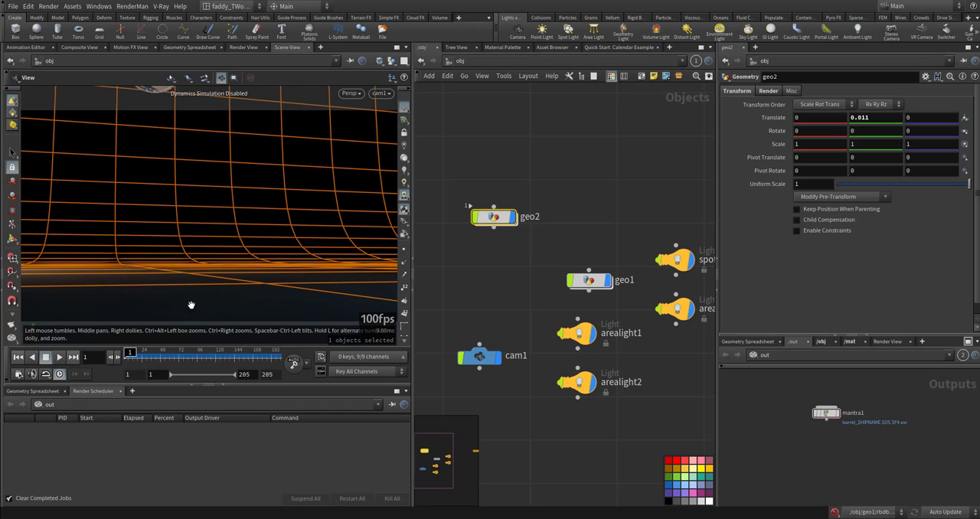
left_click(58, 357)
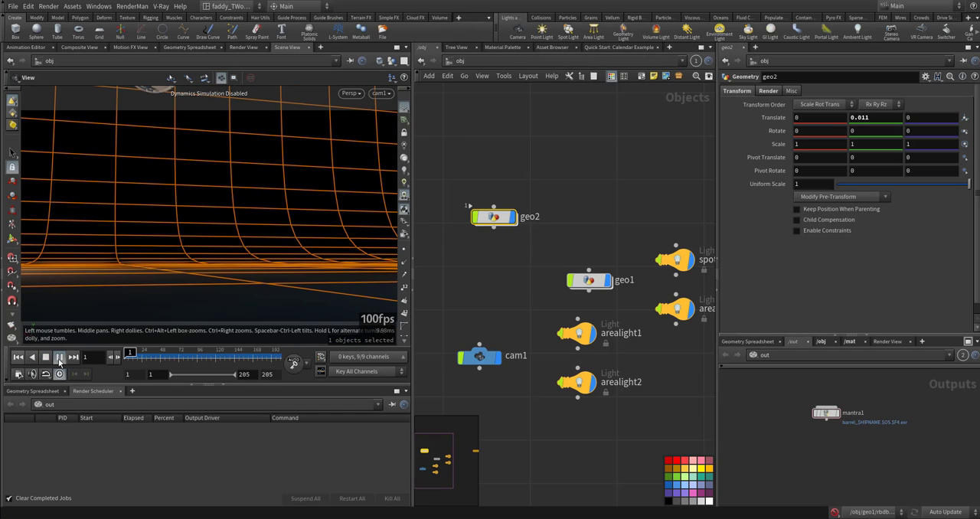
left_click(74, 357)
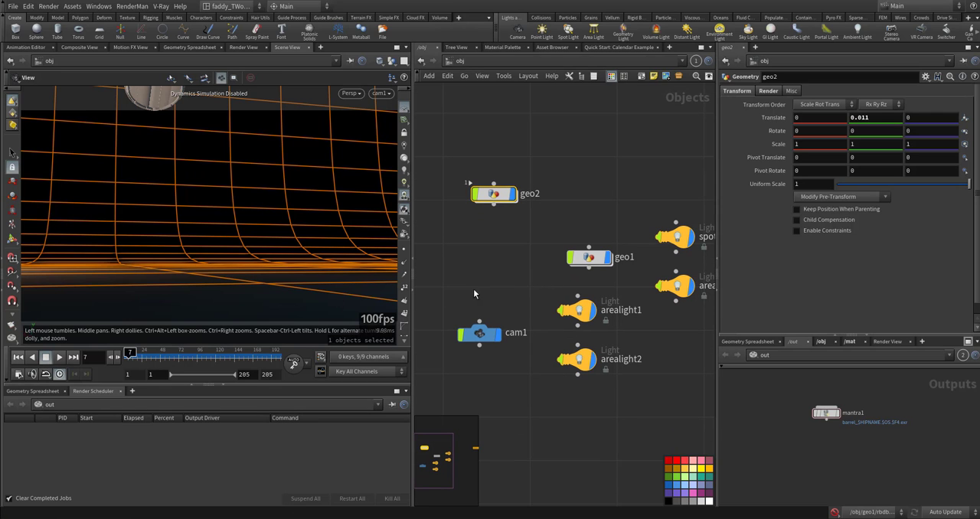
mouse_move(466, 272)
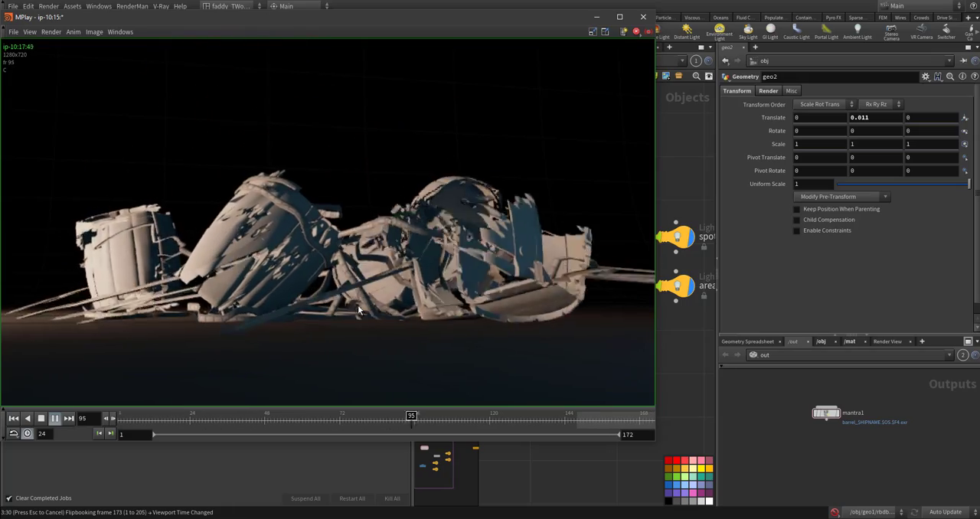
left_click(55, 419)
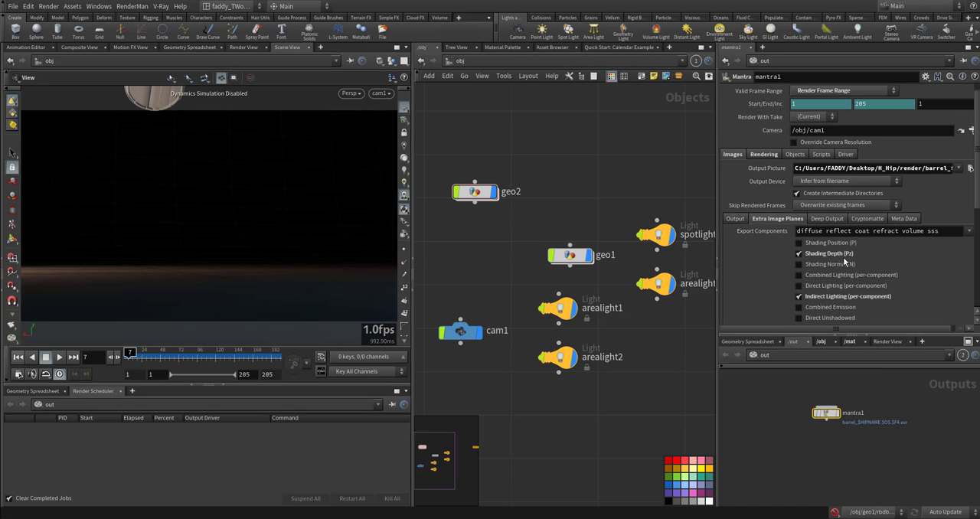
mouse_move(661, 355)
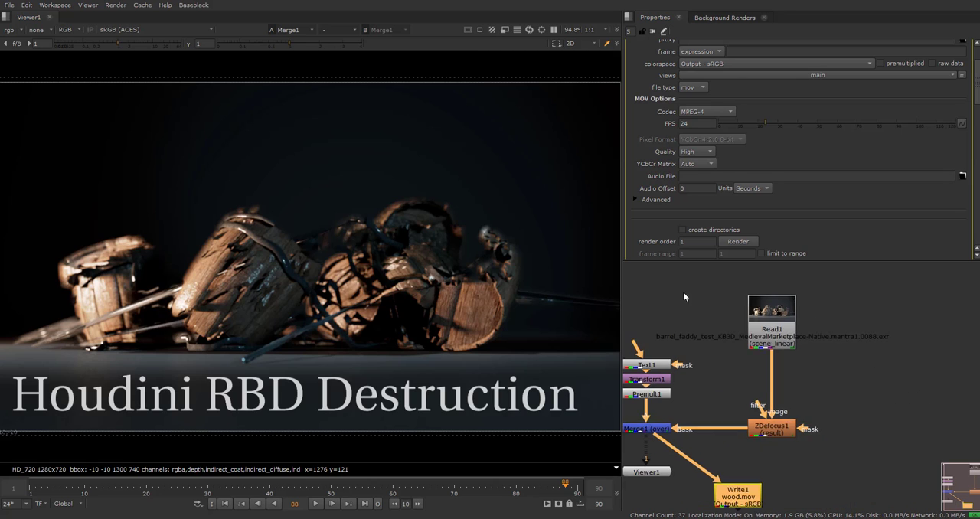
View the render's depth pass from the Read node in the viewer.
left_click(772, 327)
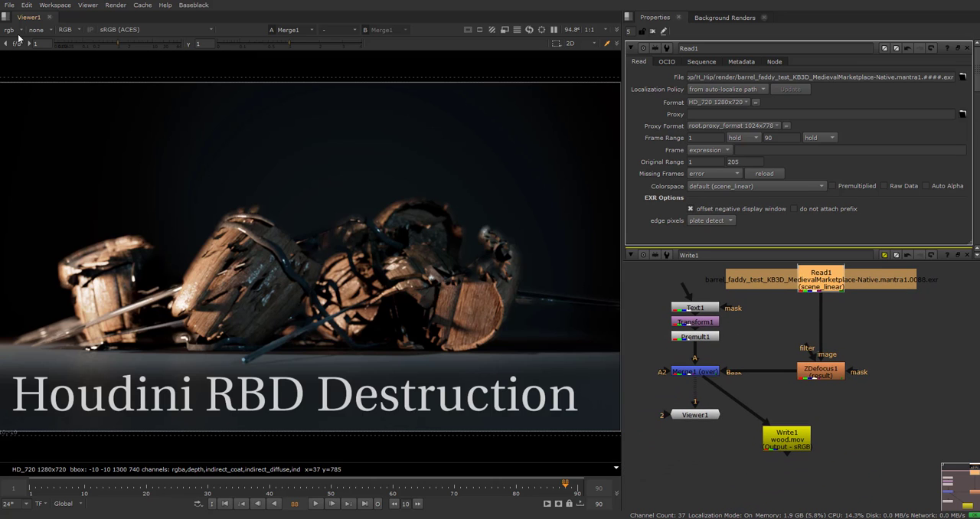
left_click(9, 29)
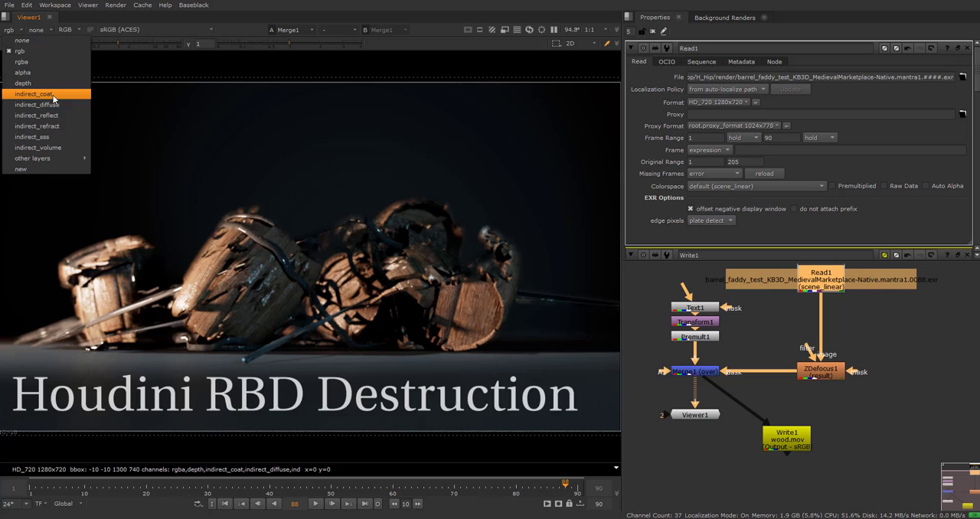
left_click(21, 83)
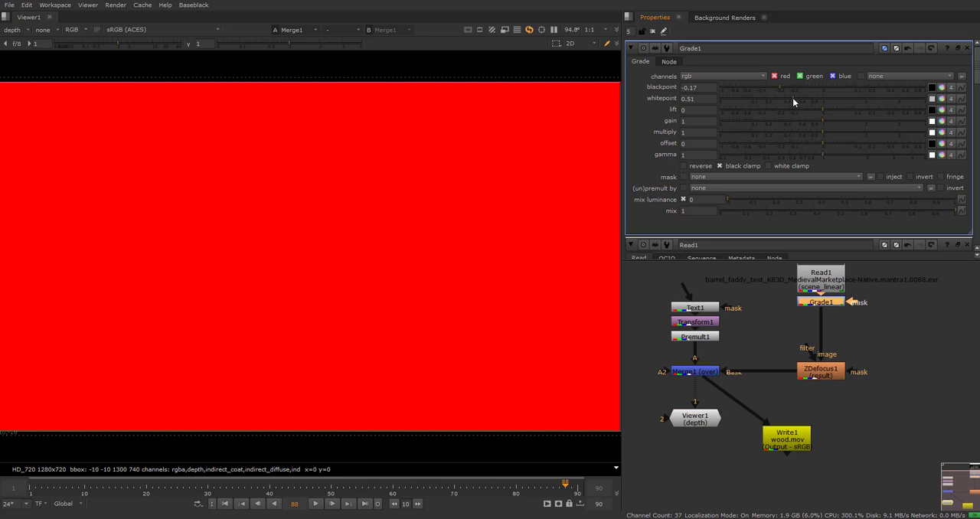
Bring up the ZDefocus1 properties, using depth.Z as its depth channel.
left_click(821, 279)
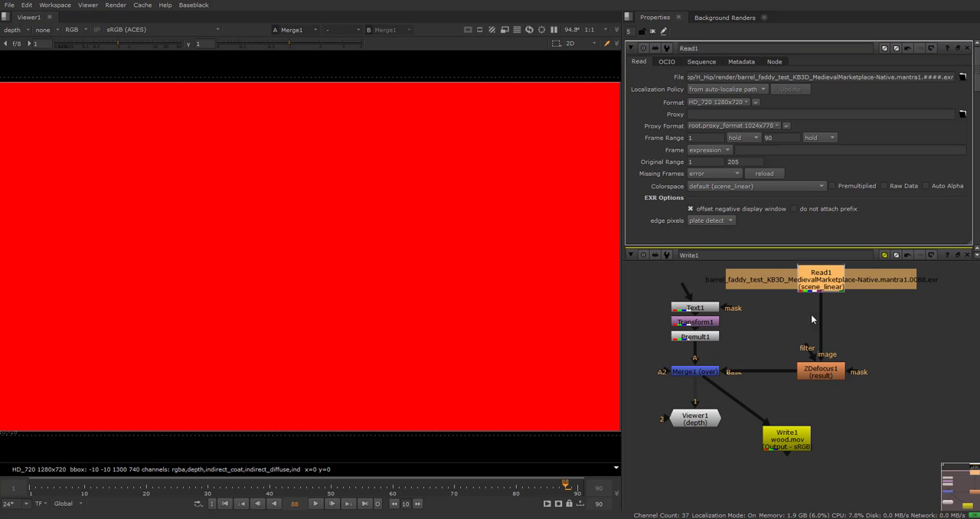
left_click(820, 371)
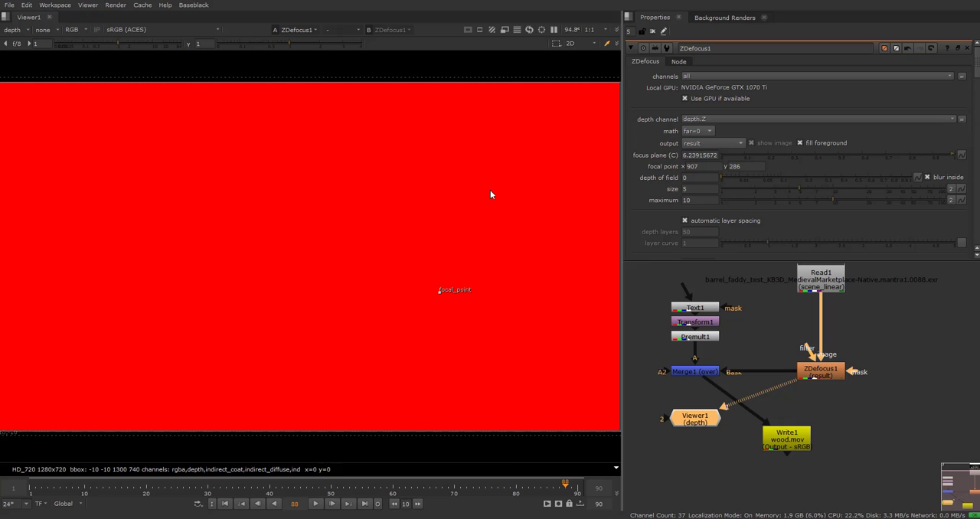
Show the rgb image with ZDefocus output set to focal plane setup.
left_click(12, 29)
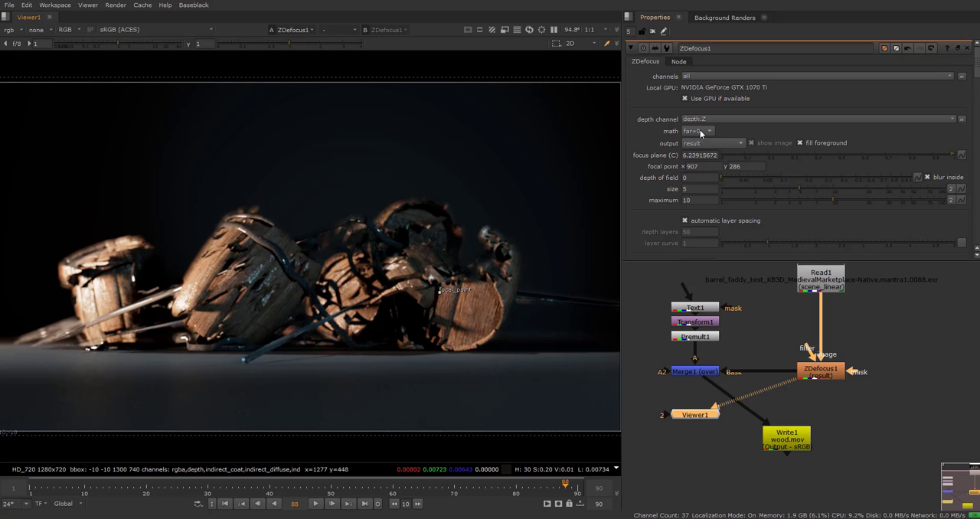
mouse_move(708, 144)
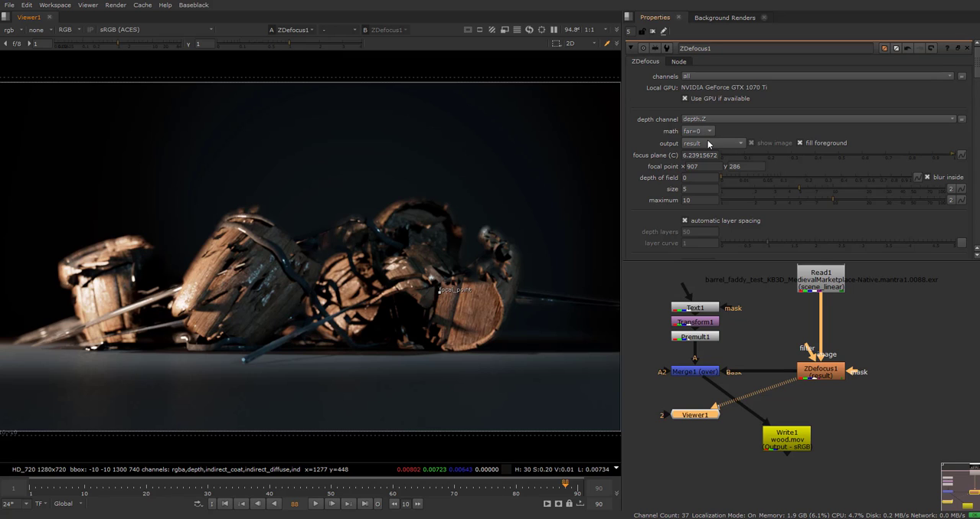
left_click(710, 144)
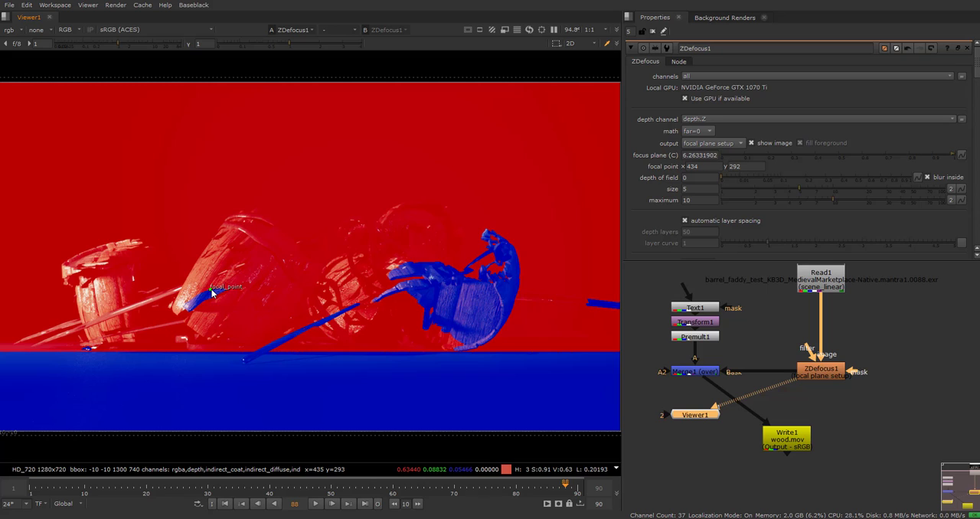
Place the focal point on the barrels' upper edge and return output to result.
left_click_drag(227, 287, 233, 246)
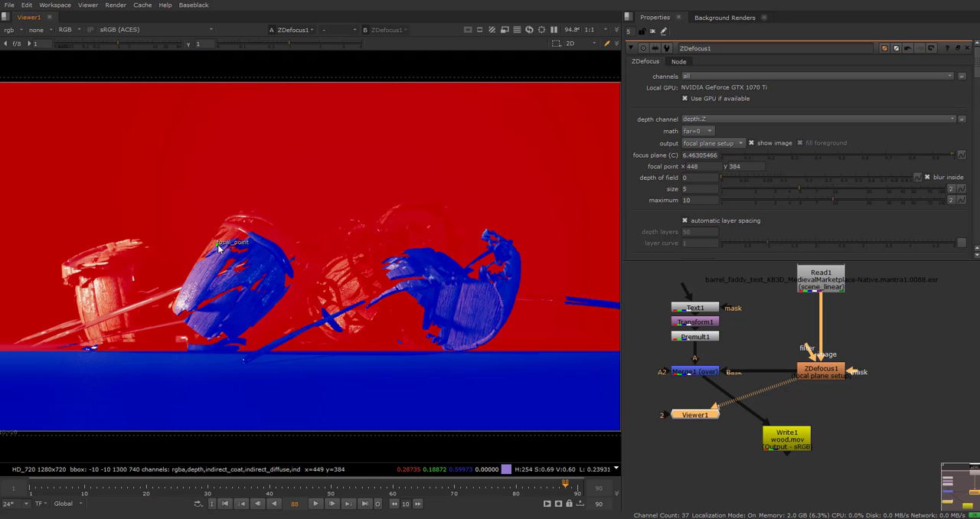
left_click_drag(224, 245, 233, 253)
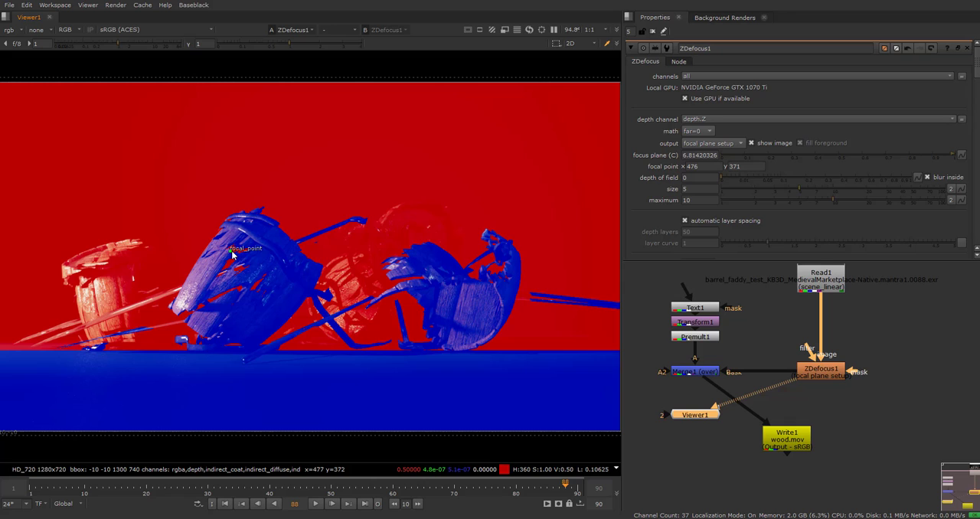
left_click_drag(233, 256, 110, 279)
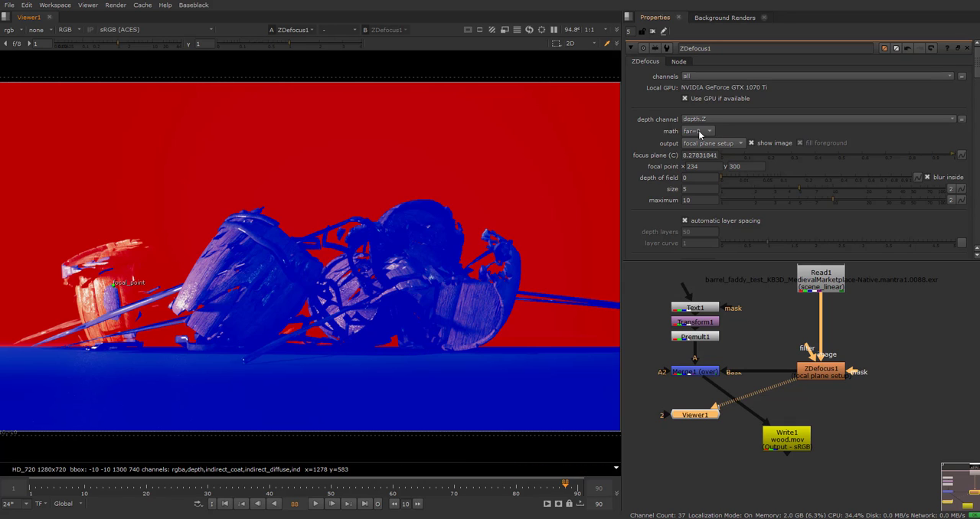
left_click(713, 144)
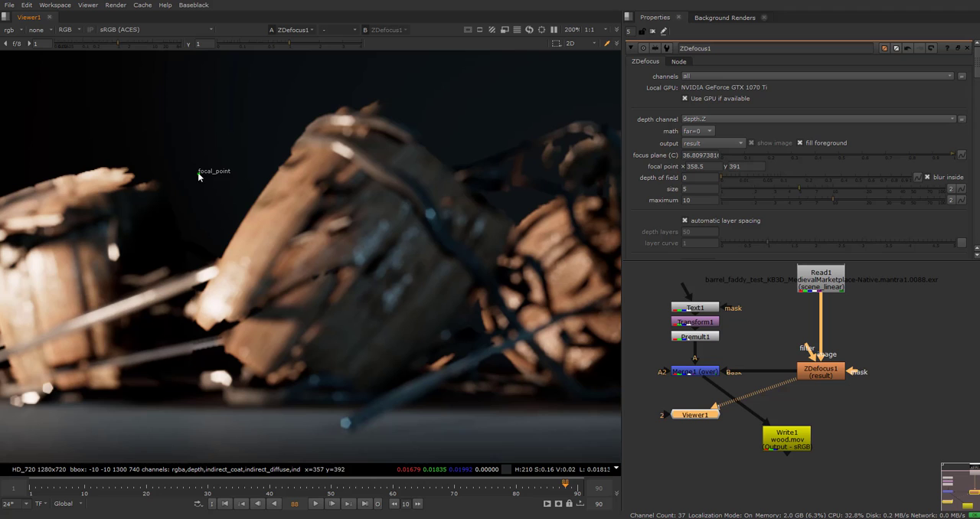
mouse_move(221, 116)
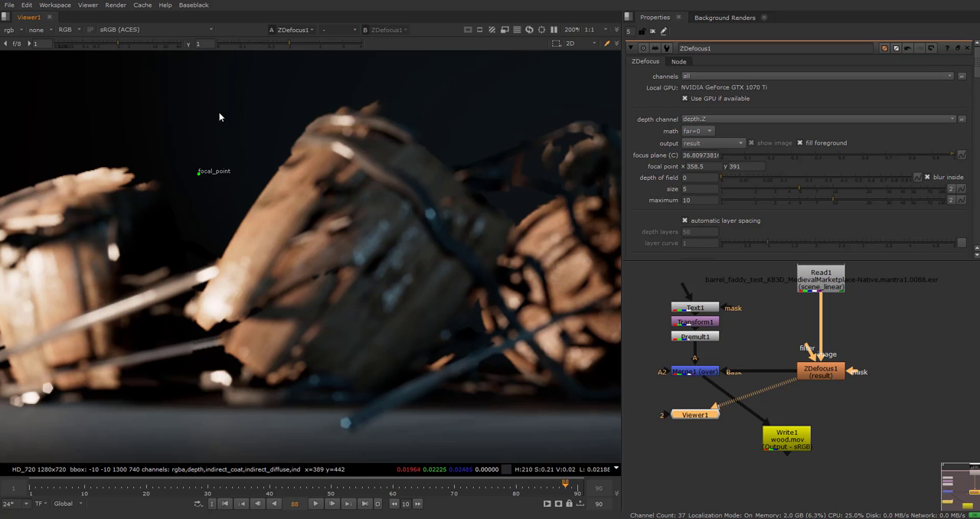
Move the focal point down to the floor, then onto the left broken barrel.
left_click_drag(215, 170, 344, 421)
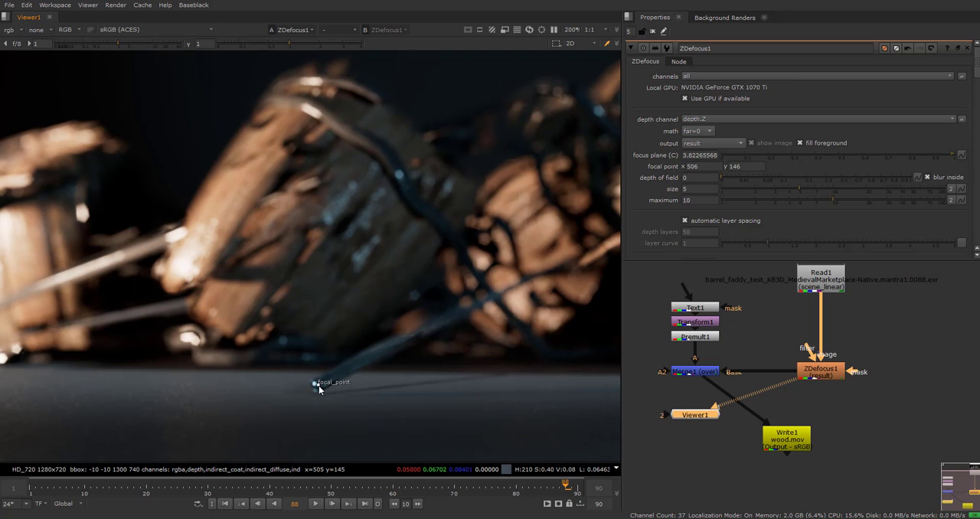
left_click_drag(314, 383, 314, 367)
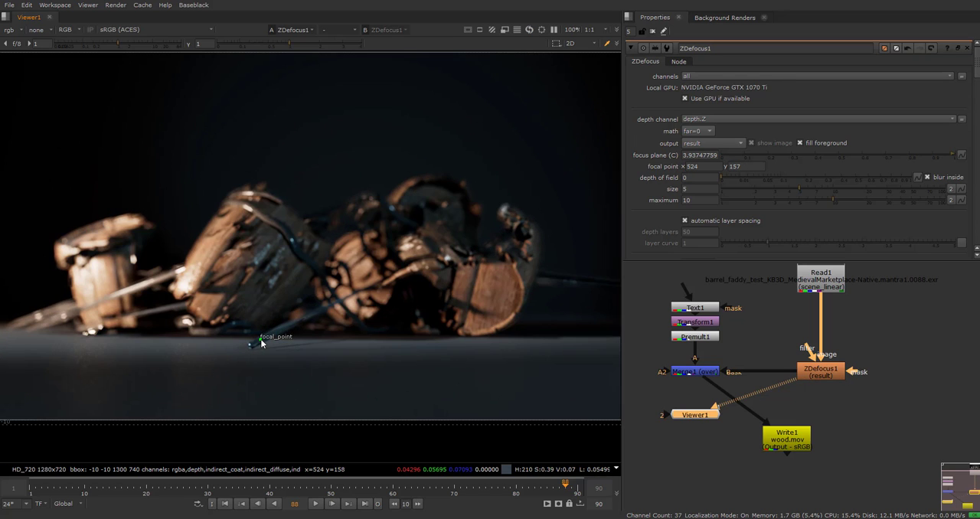
left_click_drag(248, 345, 257, 358)
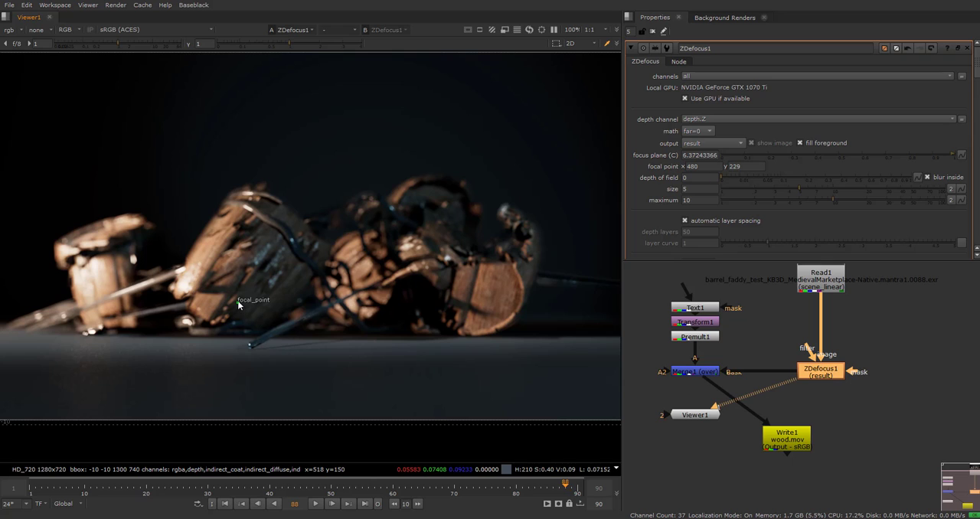
Settle the focal point on the right side of the barrel pile so the barrels stay sharp.
left_click_drag(253, 300, 537, 262)
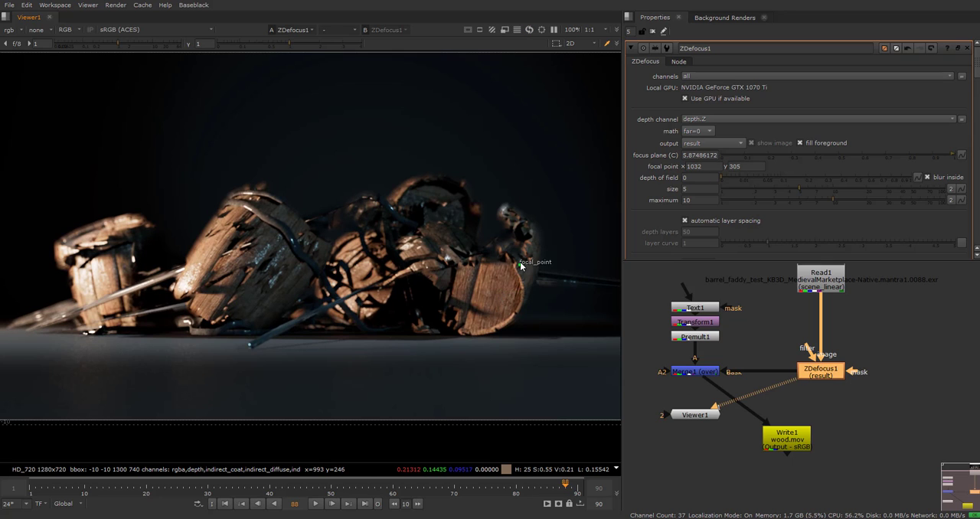
left_click_drag(521, 262, 497, 298)
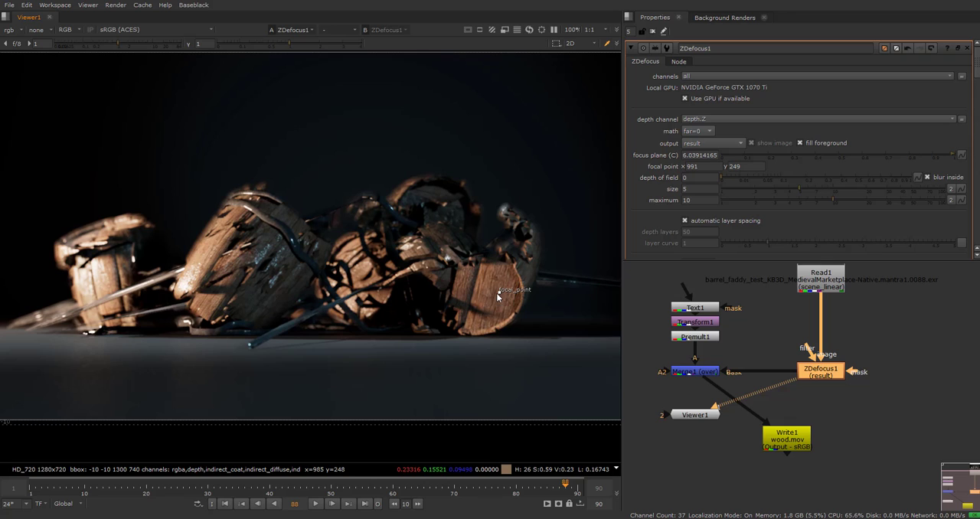
left_click_drag(511, 289, 494, 291)
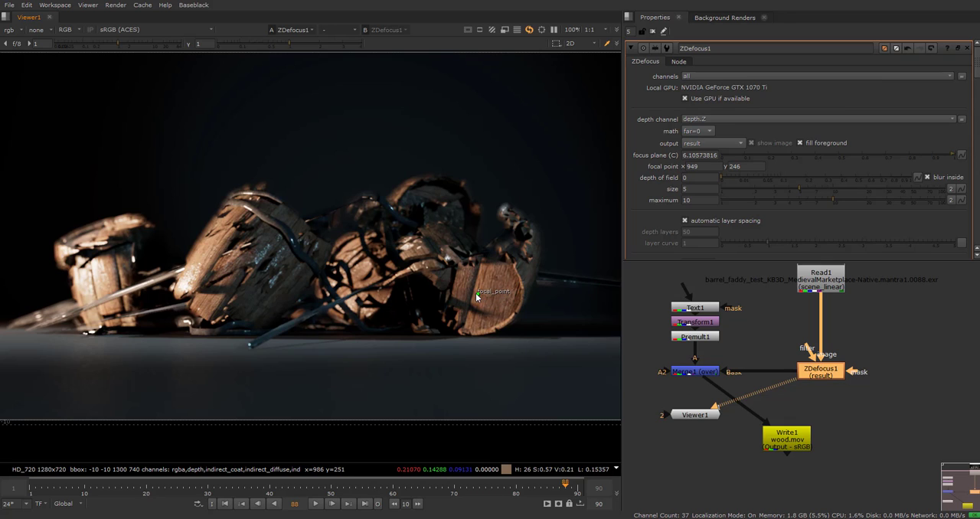
left_click_drag(493, 291, 380, 278)
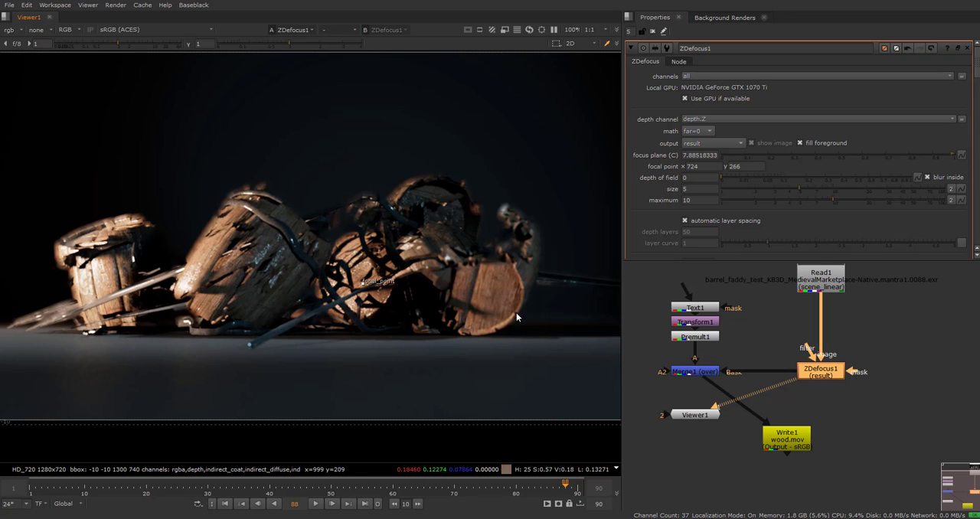
mouse_move(692, 376)
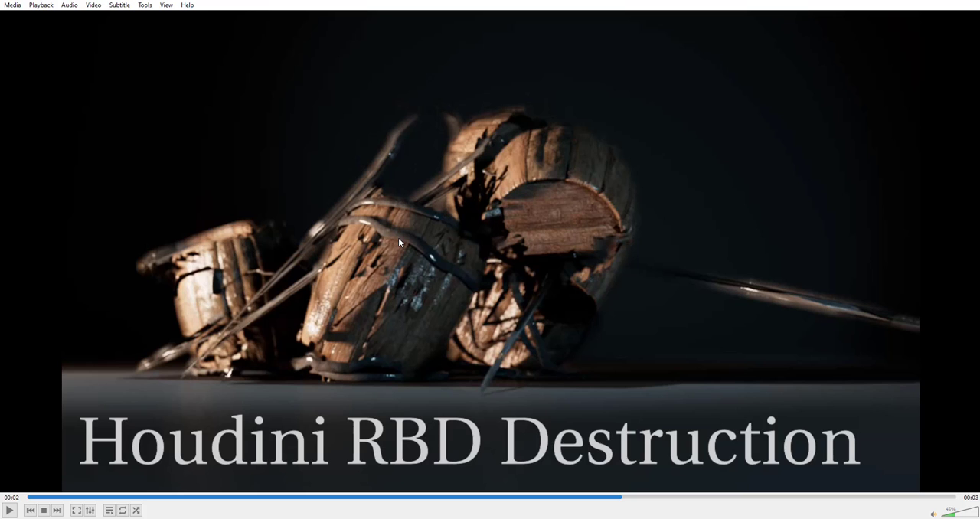
mouse_move(443, 260)
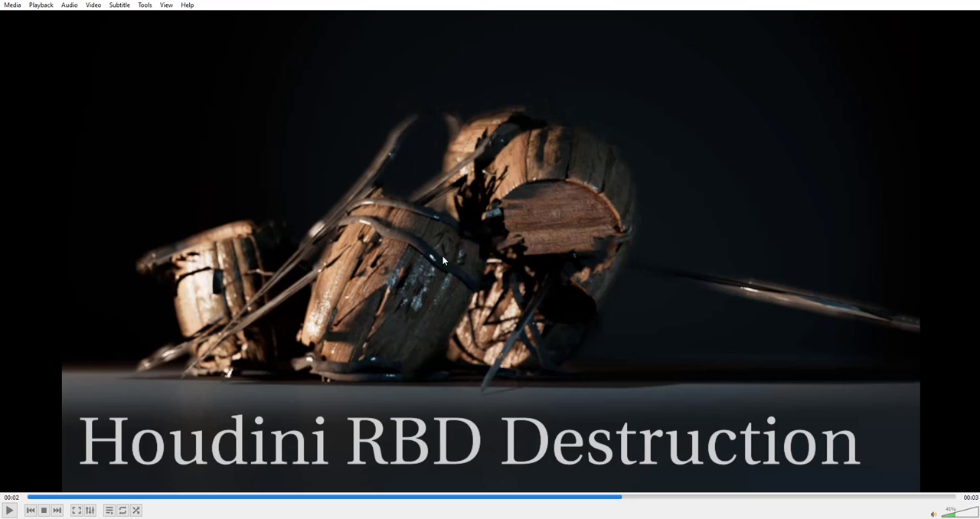
mouse_move(467, 339)
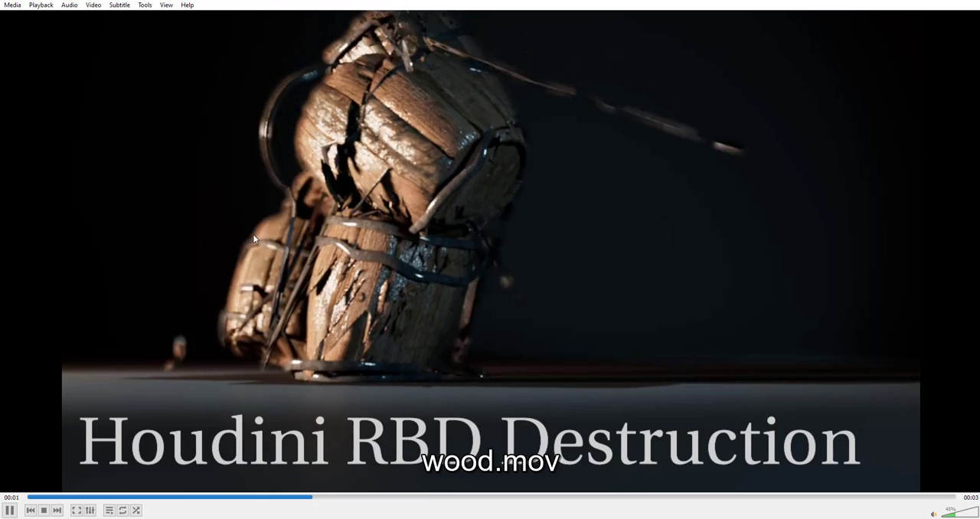
Pause wood.mov on the destruction shot with its Houdini RBD Destruction title.
left_click(9, 510)
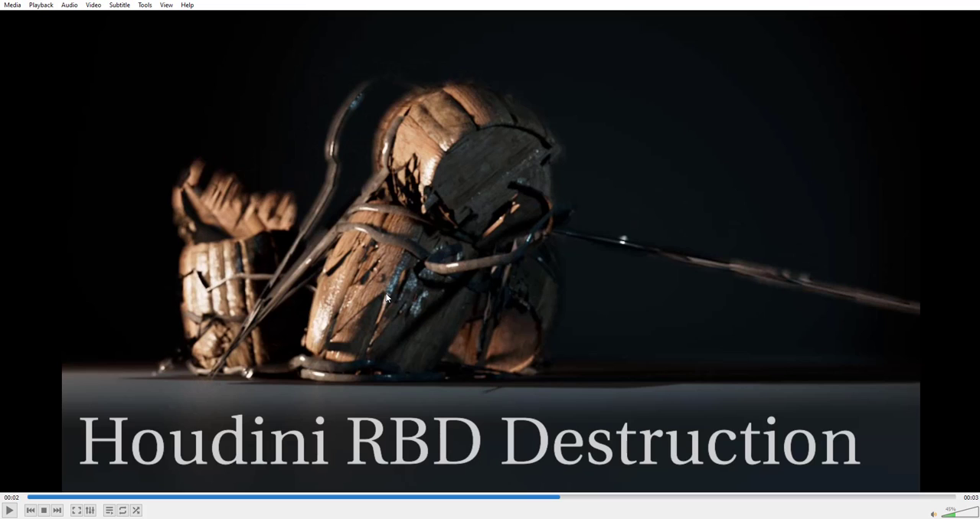
mouse_move(276, 212)
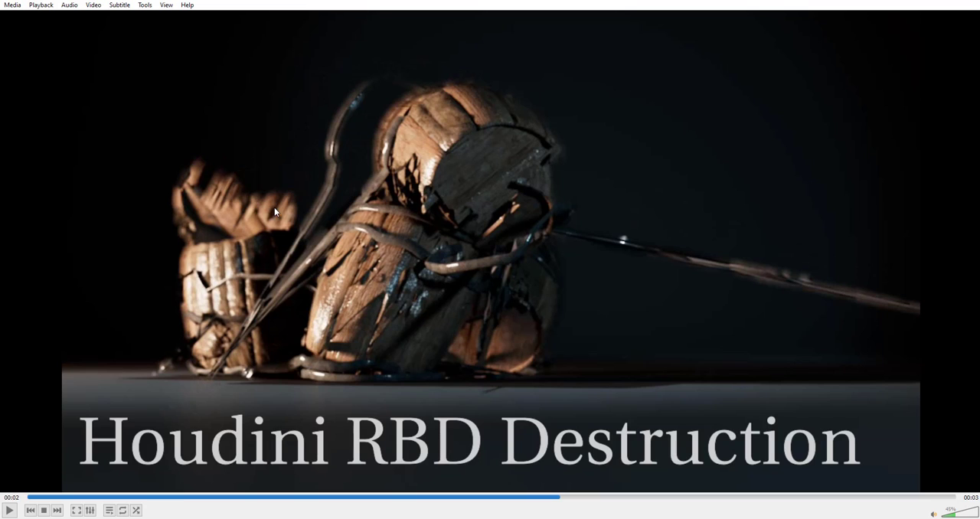
mouse_move(273, 215)
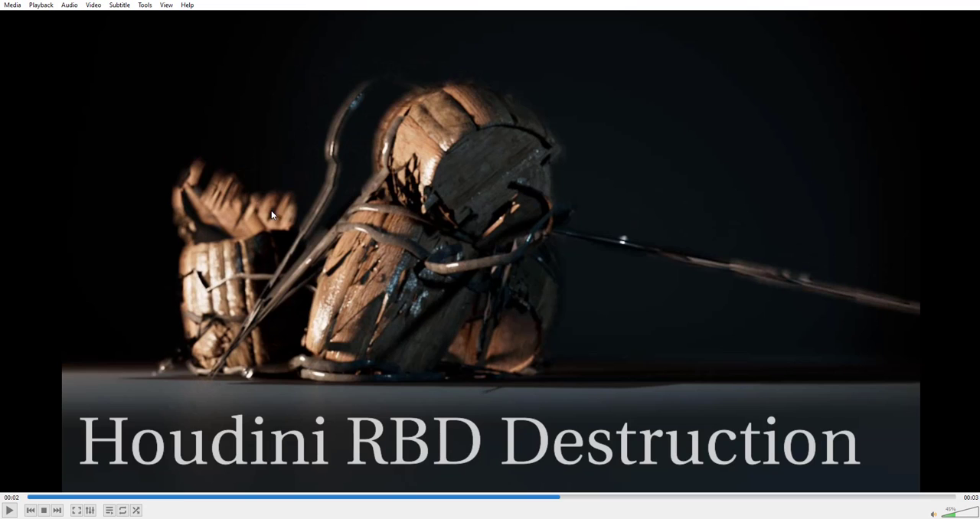
mouse_move(217, 314)
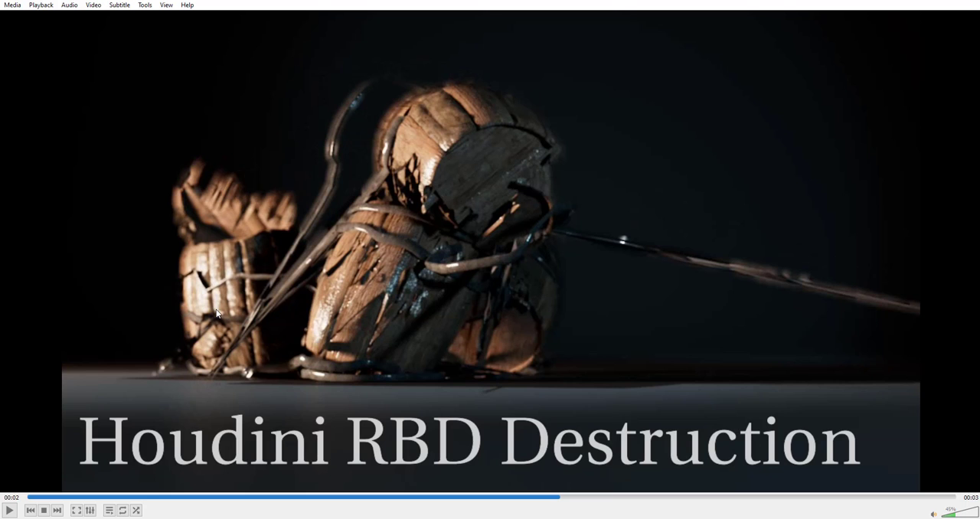